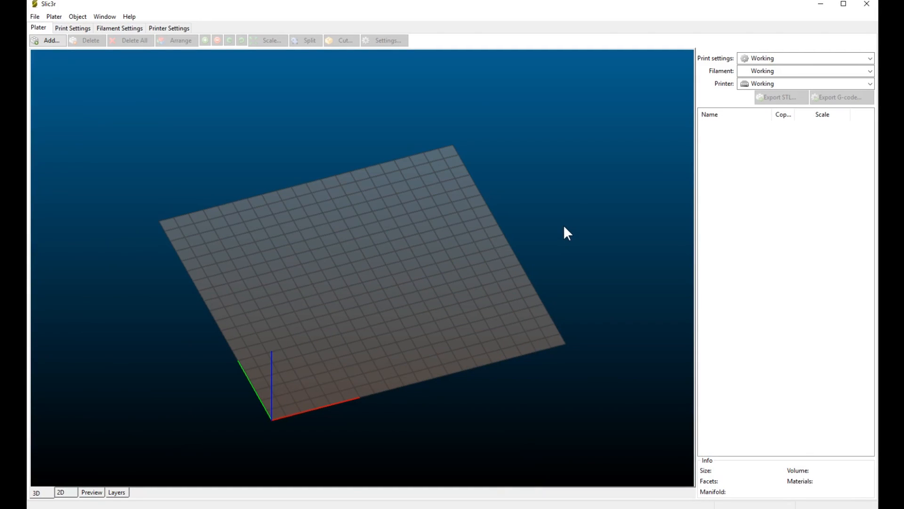
{"action": "mouse_move", "coordinate": [556, 247]}
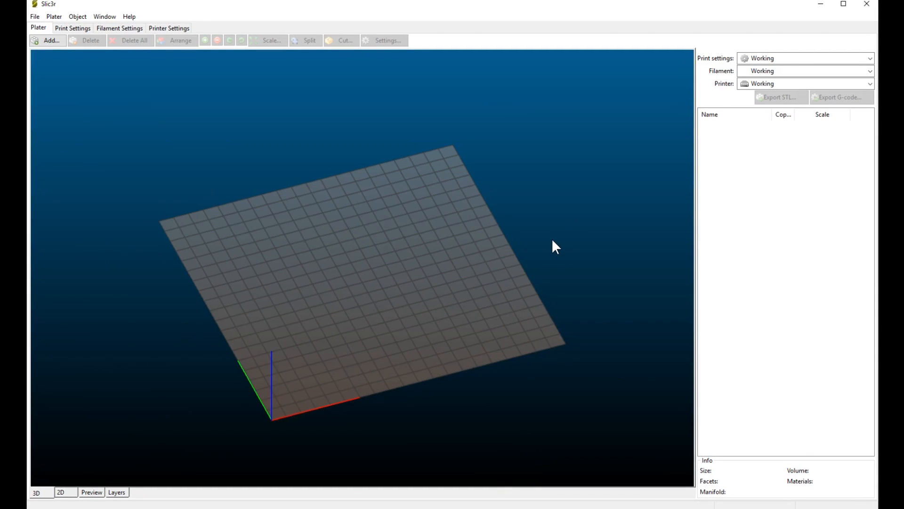
Check the Slic3r version from the Help menu's About dialog.
{"action": "left_click", "coordinate": [133, 17]}
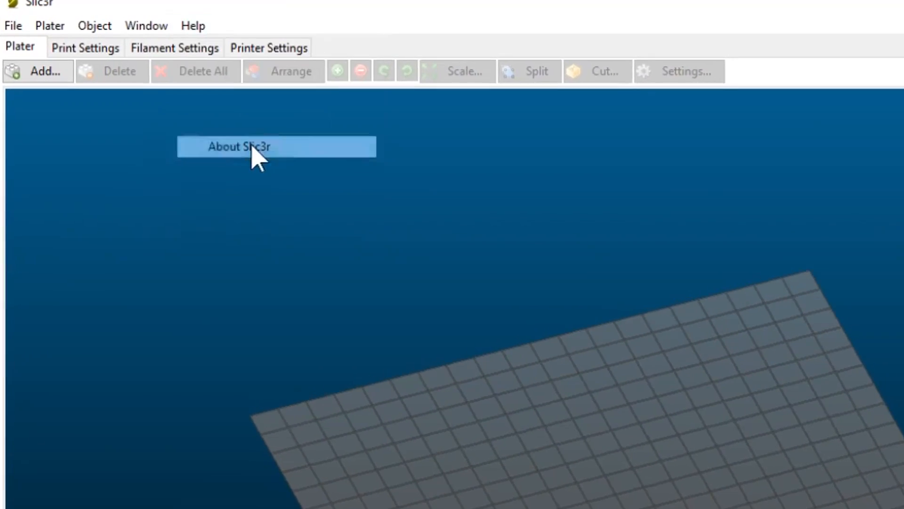
{"action": "left_click", "coordinate": [252, 146]}
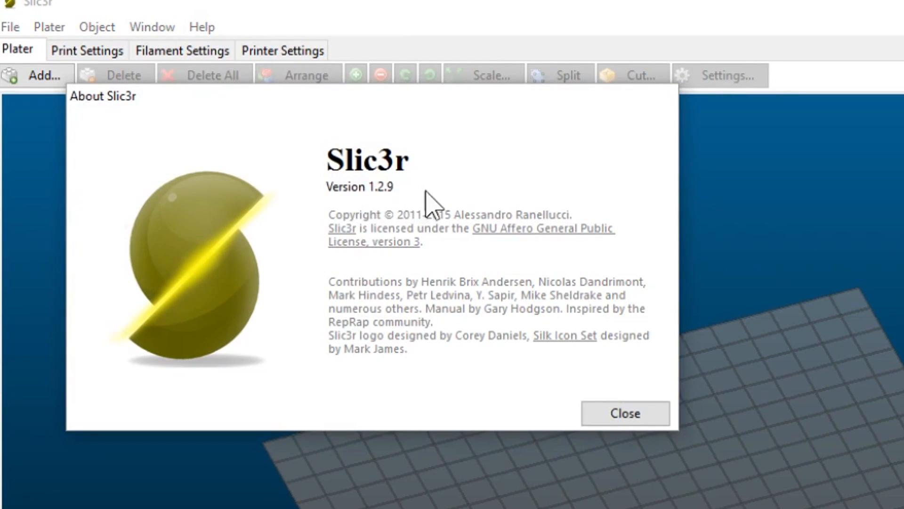
{"action": "left_click", "coordinate": [626, 413]}
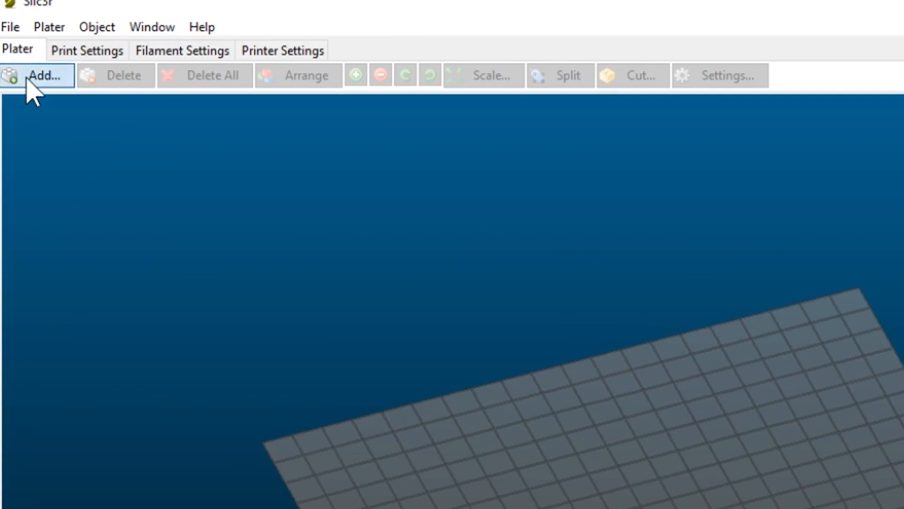
Load Part_1.stl onto the build plate and select the 13-shell object.
{"action": "left_click", "coordinate": [41, 75]}
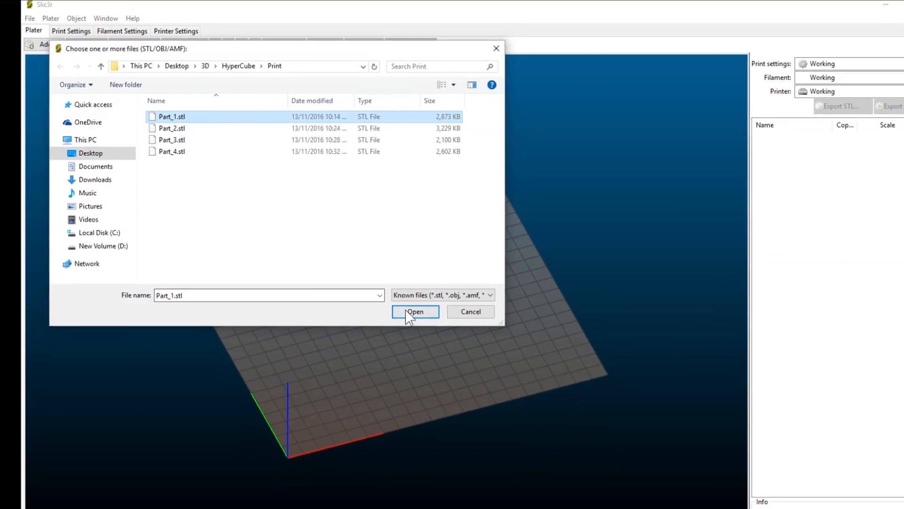
{"action": "left_click", "coordinate": [414, 311]}
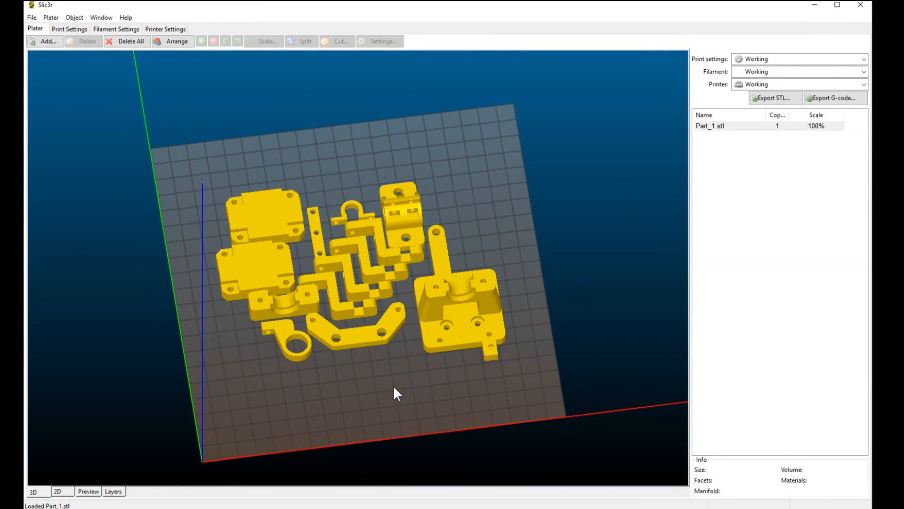
{"action": "mouse_move", "coordinate": [409, 380]}
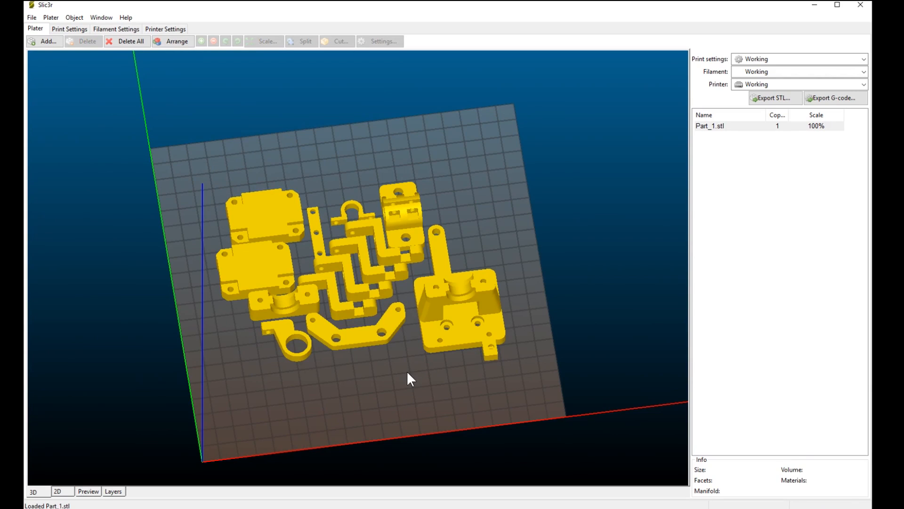
{"action": "mouse_move", "coordinate": [403, 407]}
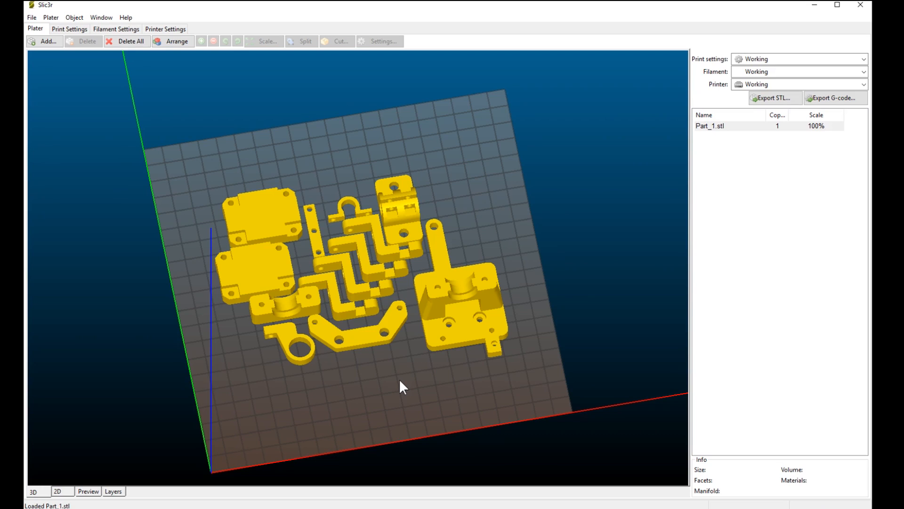
{"action": "mouse_move", "coordinate": [443, 393]}
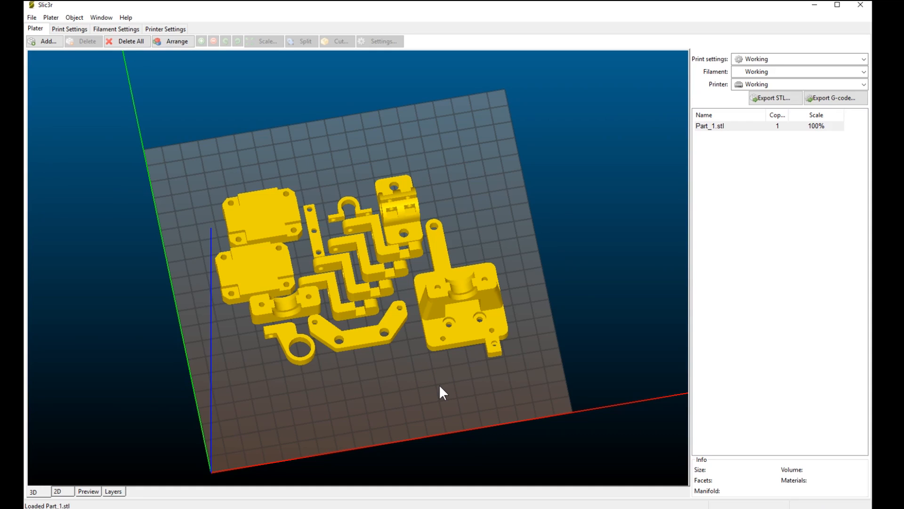
{"action": "left_click_drag", "start_coordinate": [440, 392], "coordinate": [378, 392]}
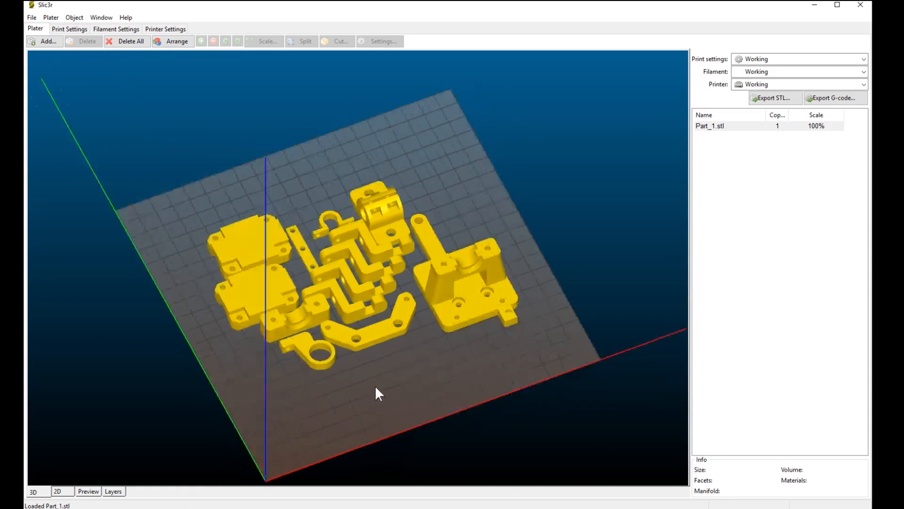
{"action": "left_click_drag", "start_coordinate": [375, 392], "coordinate": [361, 397]}
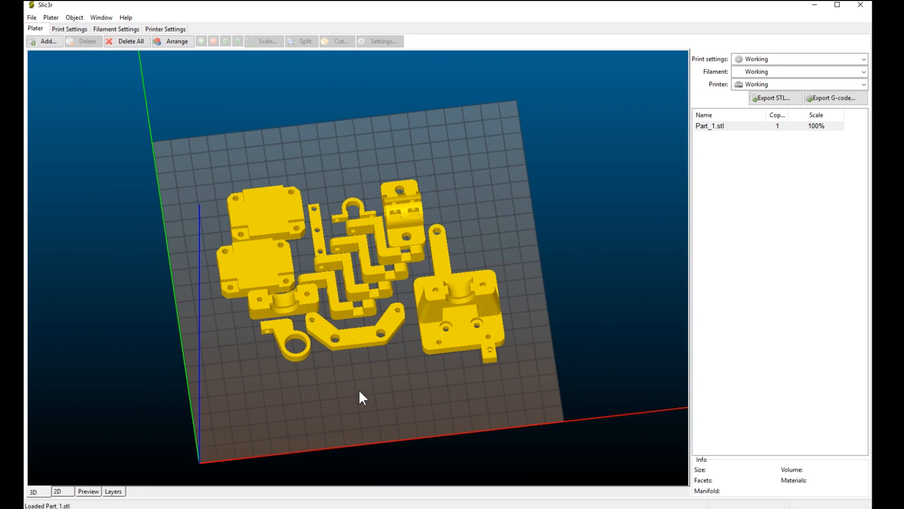
{"action": "left_click", "coordinate": [455, 285]}
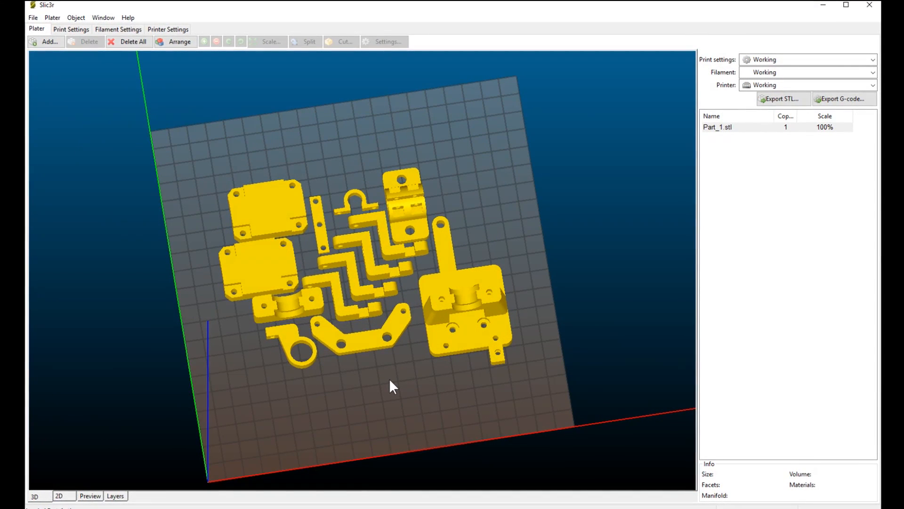
{"action": "mouse_move", "coordinate": [455, 431]}
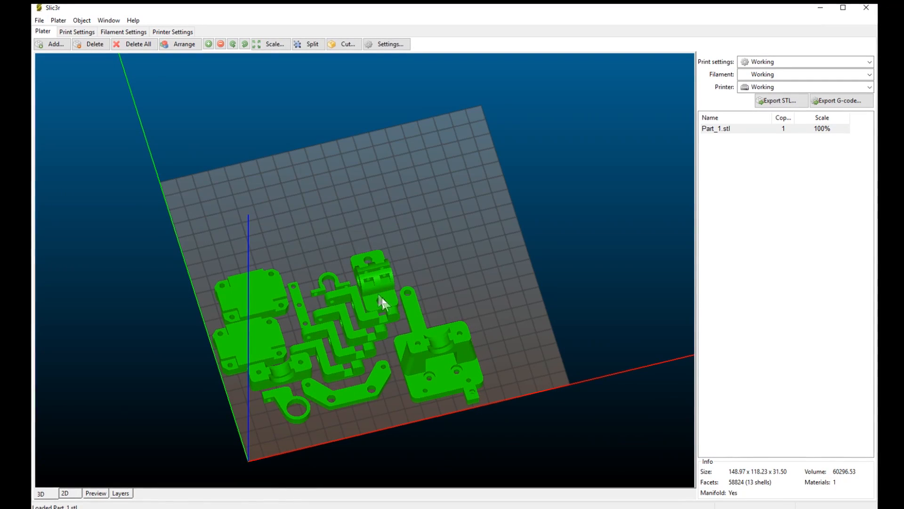
{"action": "mouse_move", "coordinate": [343, 343]}
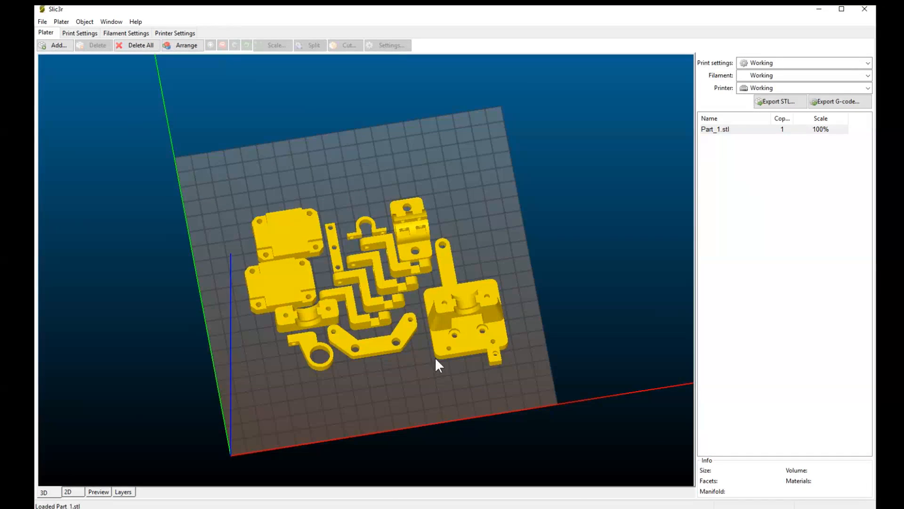
{"action": "left_click", "coordinate": [401, 300]}
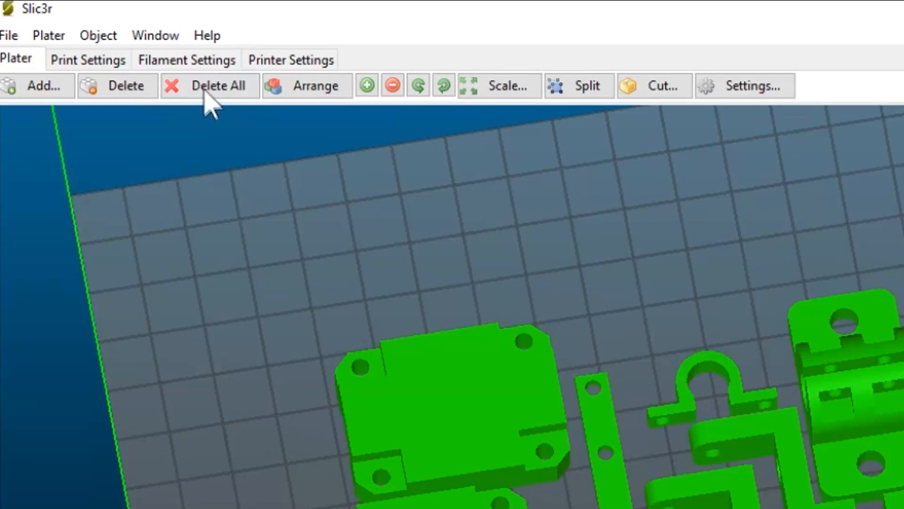
Clear the plate and load Bed_Support_v1.1.stl instead.
{"action": "left_click", "coordinate": [213, 86]}
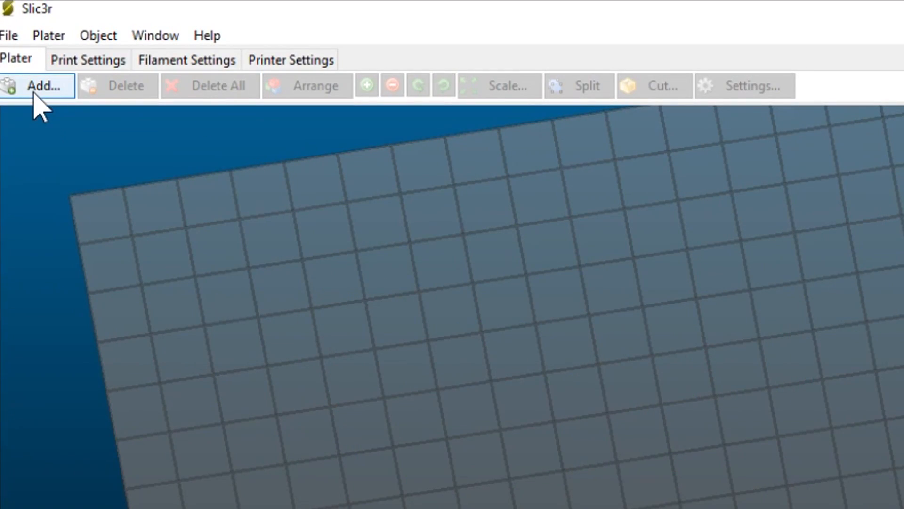
{"action": "left_click", "coordinate": [39, 86]}
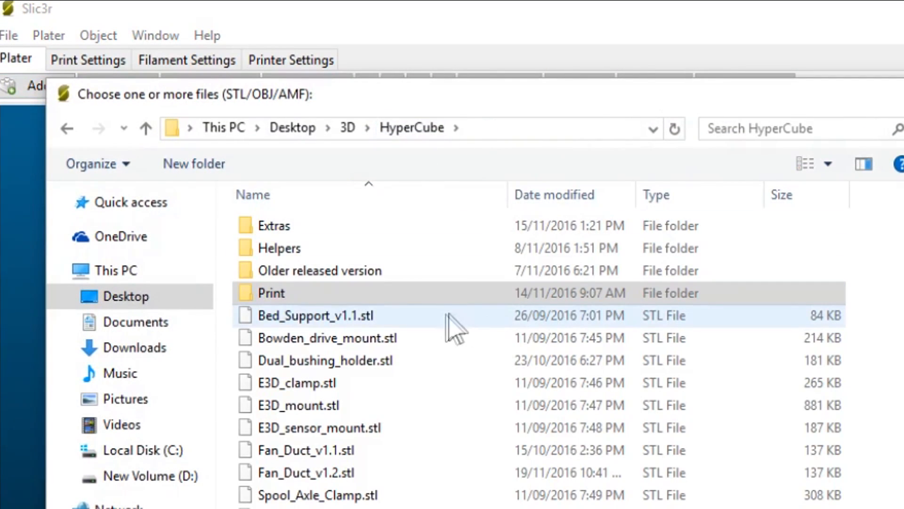
{"action": "mouse_move", "coordinate": [375, 329]}
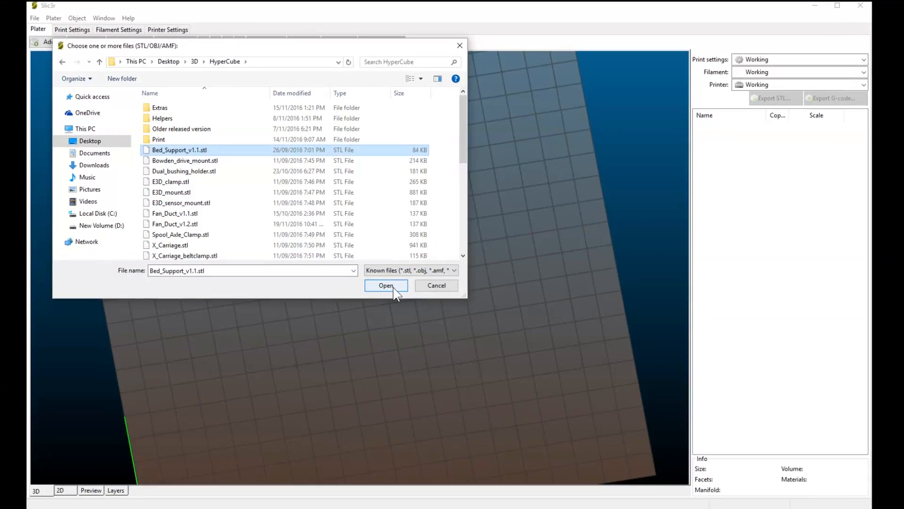
{"action": "left_click", "coordinate": [387, 286]}
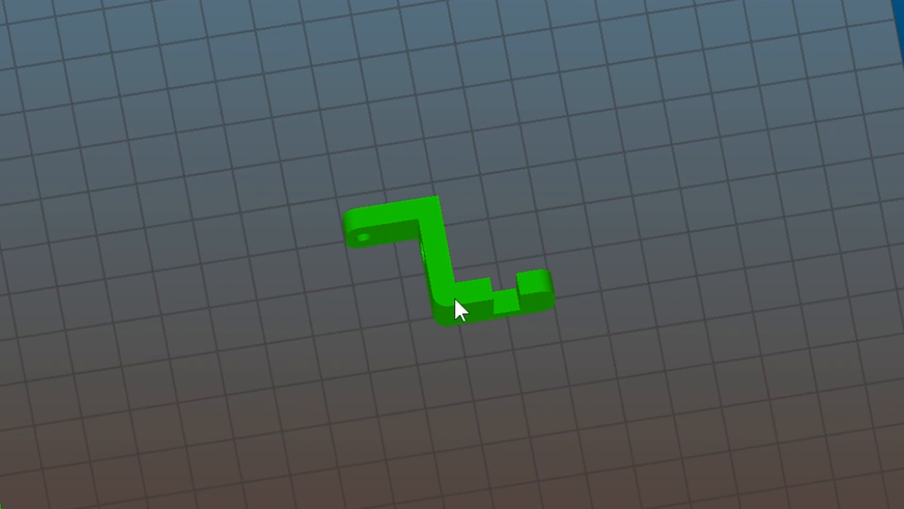
Increase the bed support to four copies via its context menu.
{"action": "right_click", "coordinate": [462, 311]}
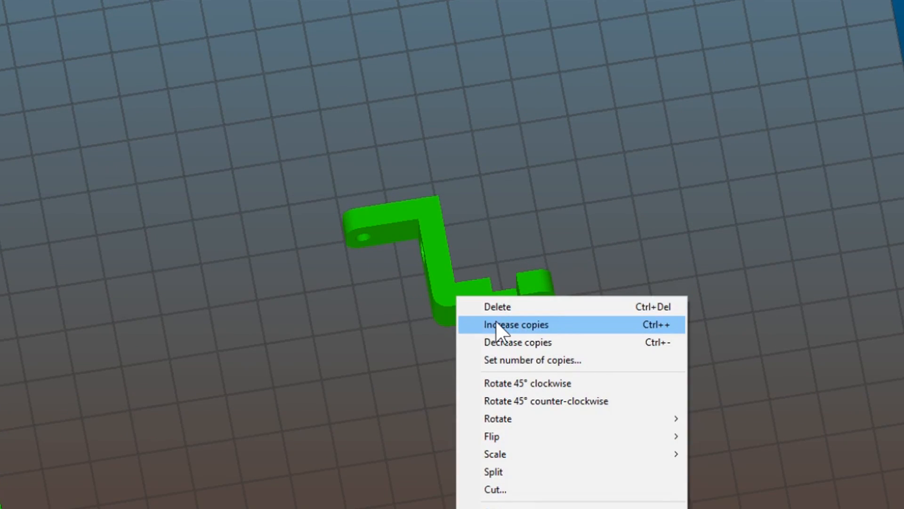
{"action": "left_click", "coordinate": [517, 324]}
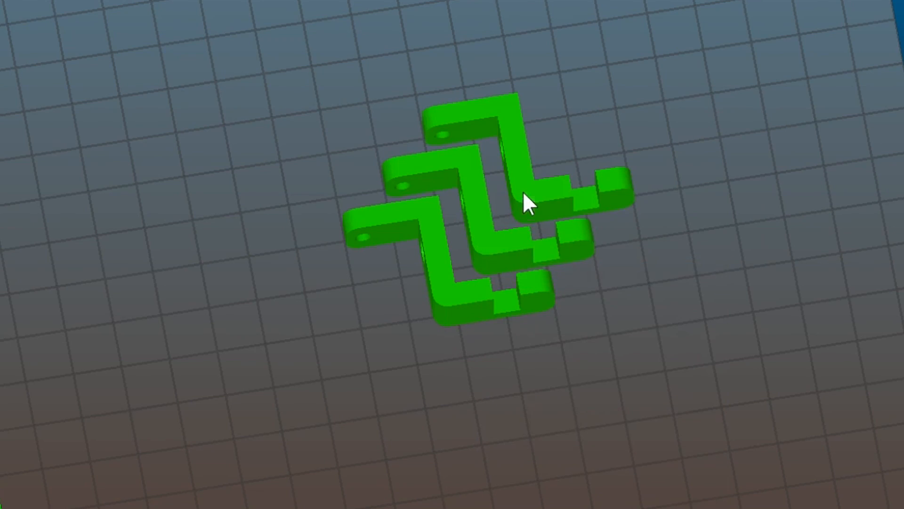
{"action": "left_click_drag", "start_coordinate": [525, 205], "coordinate": [554, 207]}
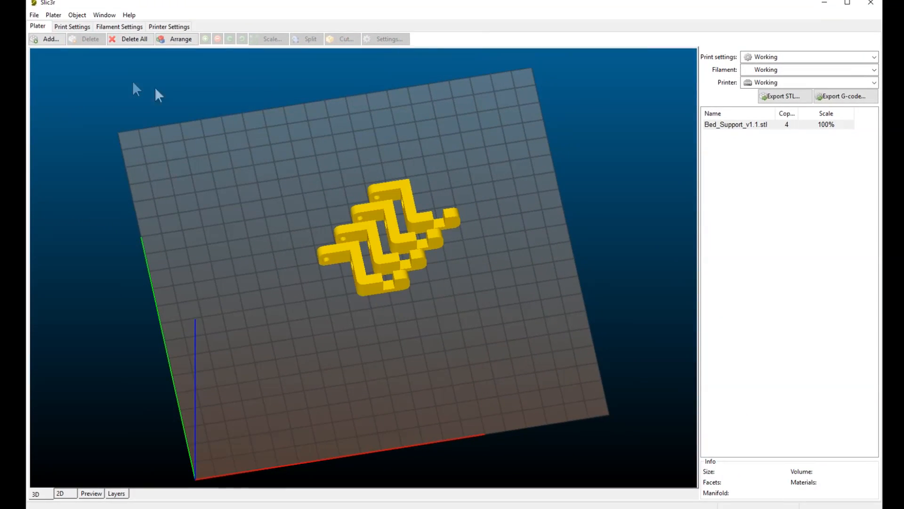
Add Bowden_drive_mount.stl, E3D_clamp.stl and E3D_mount.stl to the plate.
{"action": "left_click", "coordinate": [47, 40]}
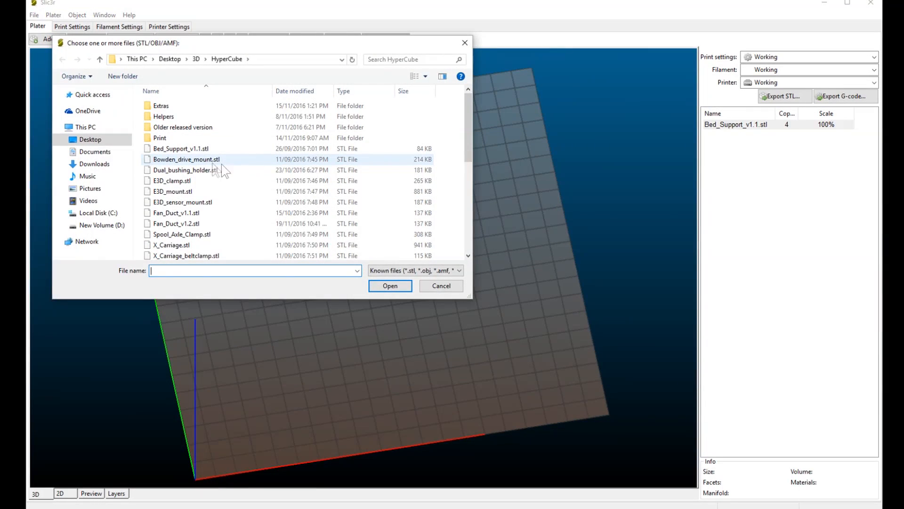
{"action": "left_click", "coordinate": [184, 160]}
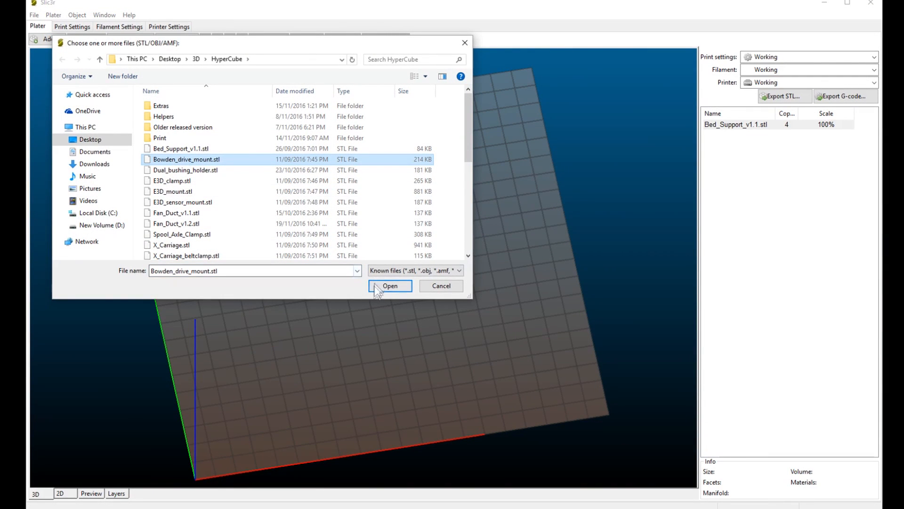
{"action": "left_click", "coordinate": [390, 286]}
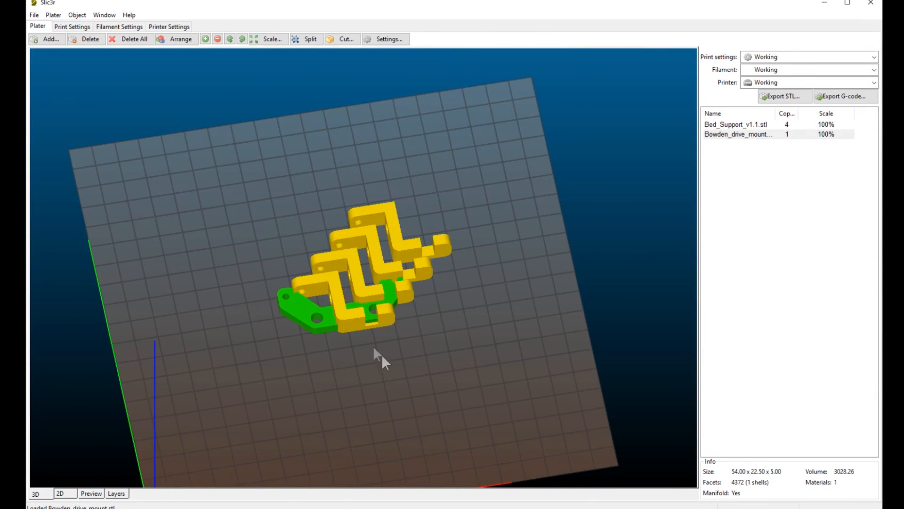
{"action": "mouse_move", "coordinate": [325, 328]}
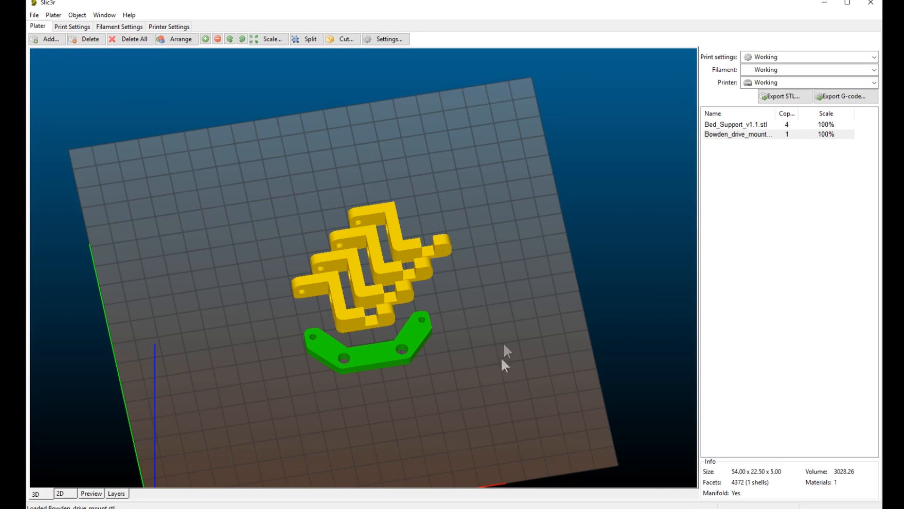
{"action": "left_click", "coordinate": [46, 38]}
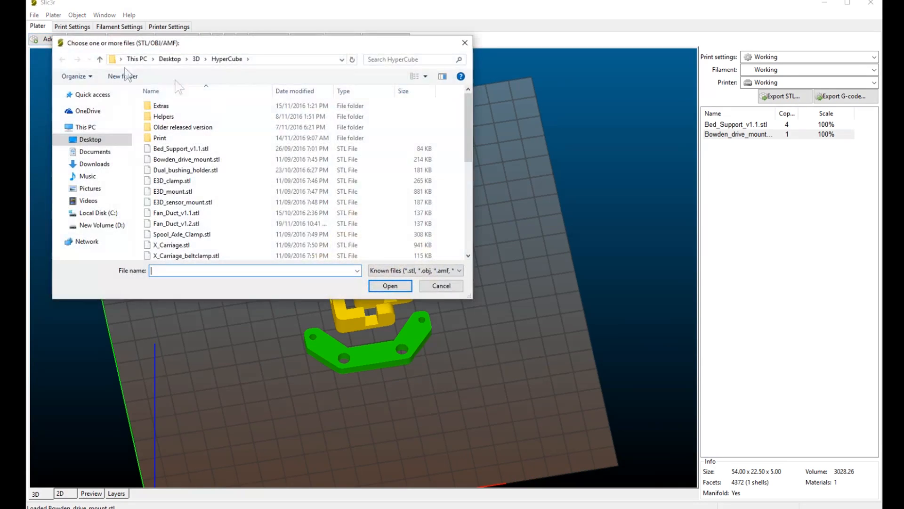
{"action": "left_click", "coordinate": [172, 180]}
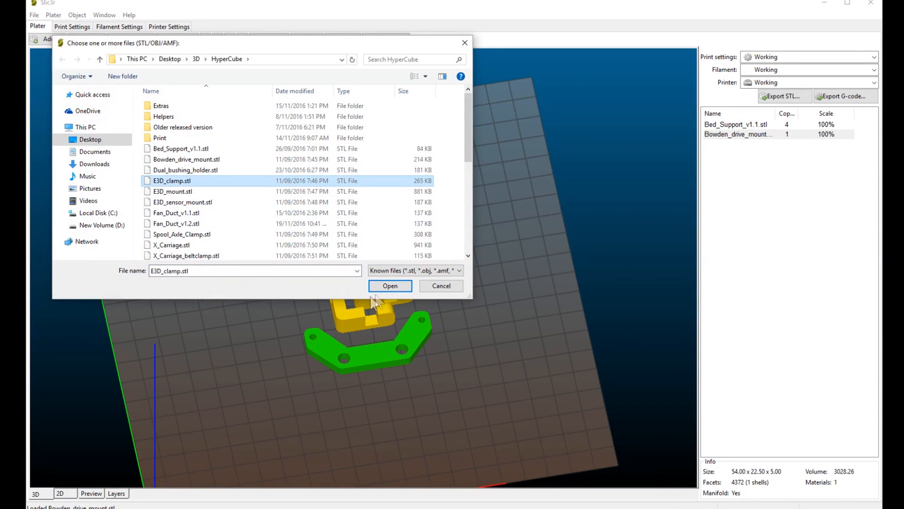
{"action": "left_click", "coordinate": [390, 286]}
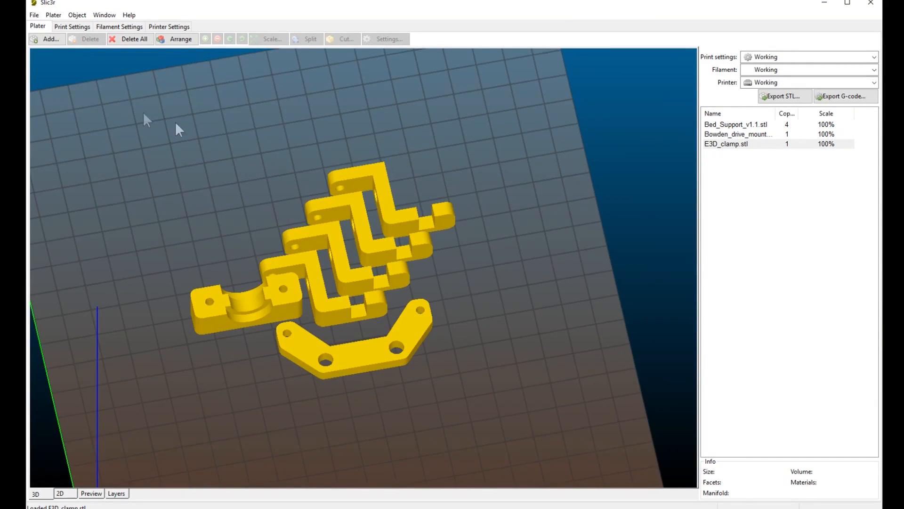
{"action": "left_click", "coordinate": [46, 40]}
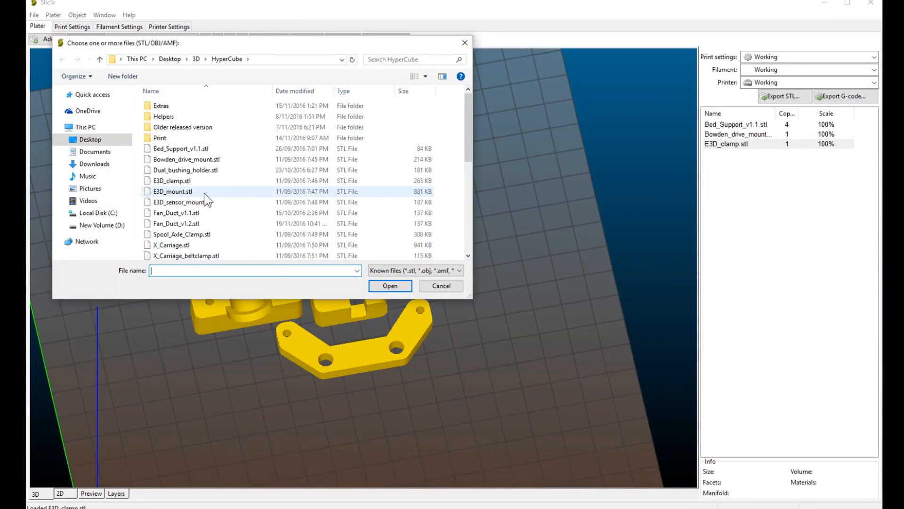
{"action": "left_click", "coordinate": [390, 286]}
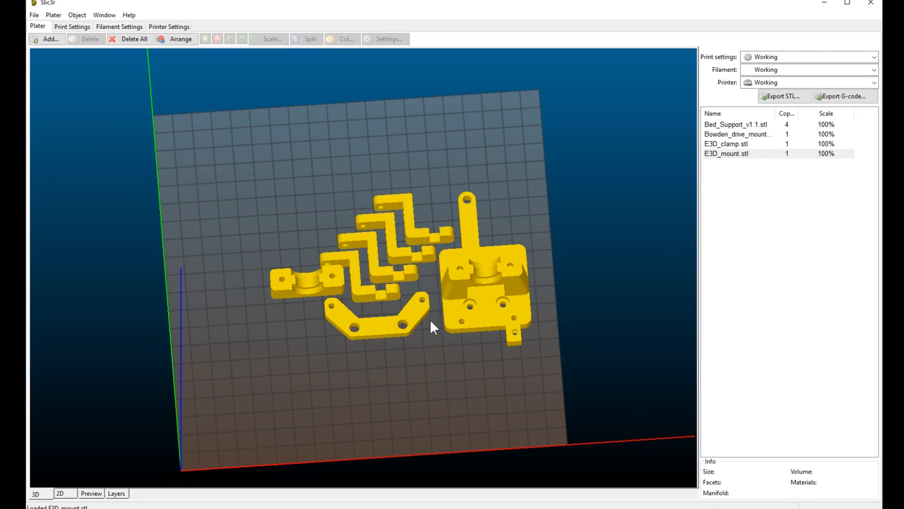
{"action": "mouse_move", "coordinate": [454, 369]}
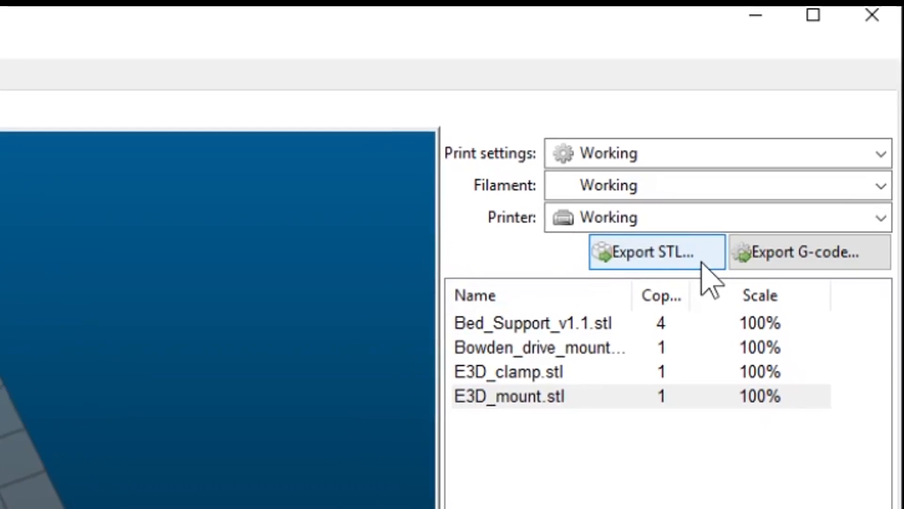
Export the whole plate as an STL named youtube_test in the Print folder.
{"action": "left_click", "coordinate": [657, 253]}
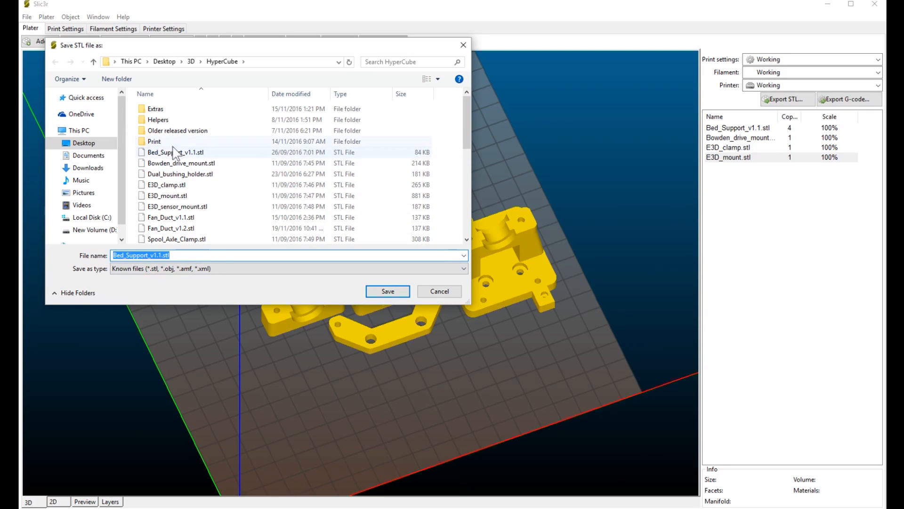
{"action": "double_click", "coordinate": [154, 141]}
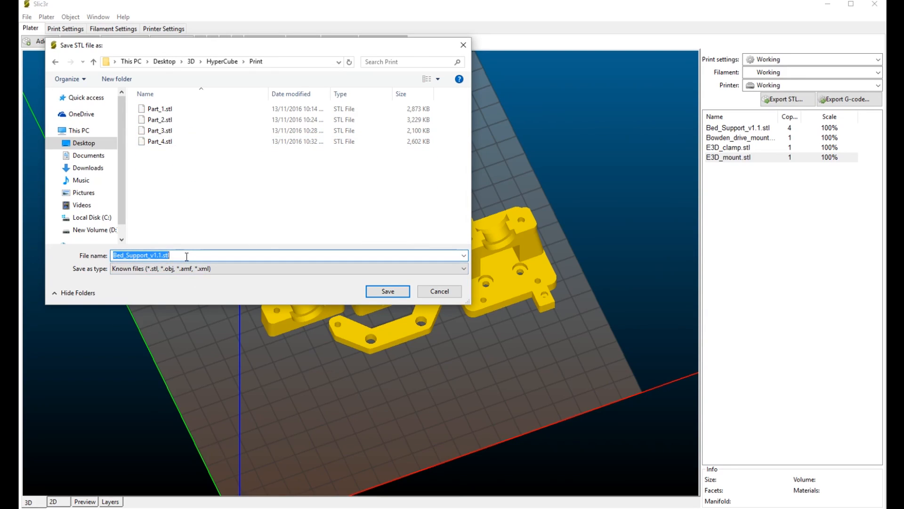
{"action": "type", "text": "youtube_test"}
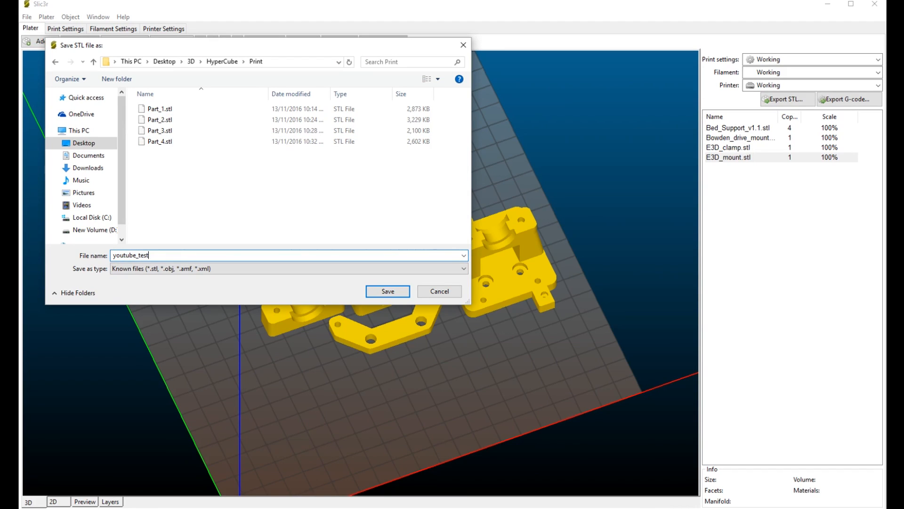
{"action": "left_click", "coordinate": [388, 291]}
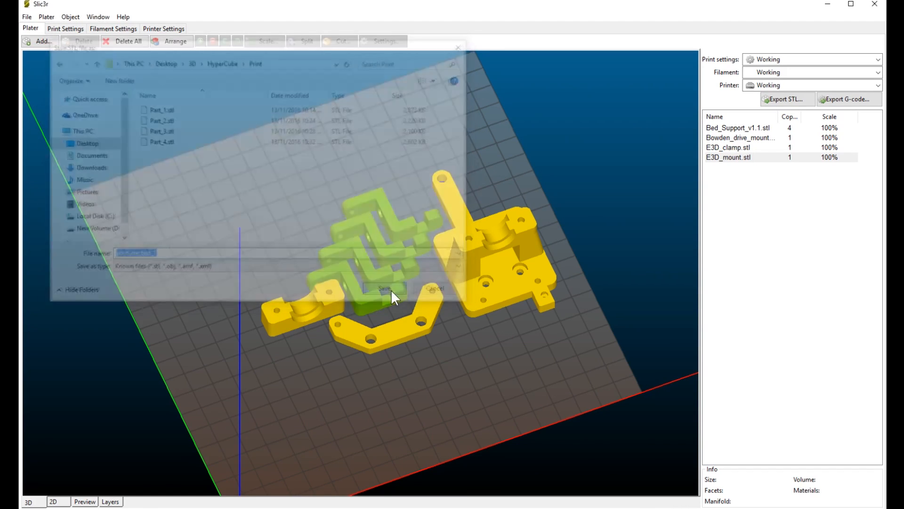
{"action": "left_click", "coordinate": [386, 288]}
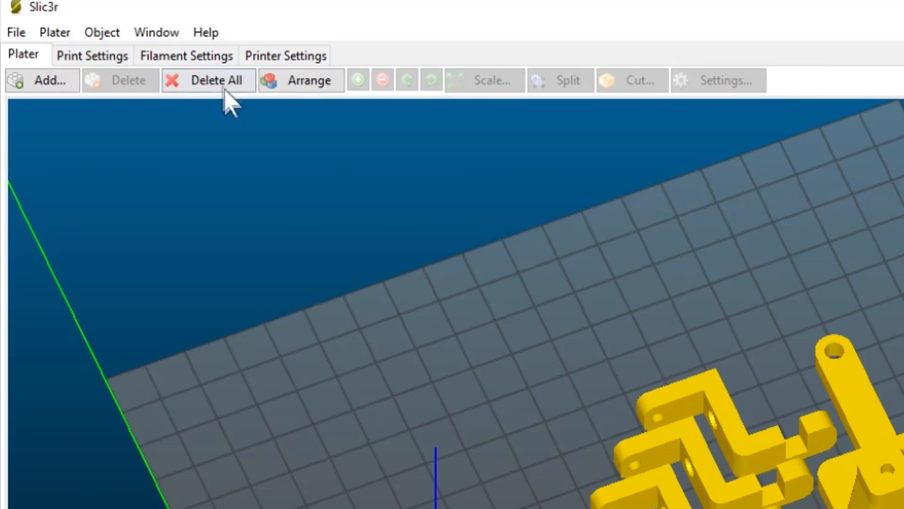
Clear the plate, load youtube_test_1.stl from the Print folder and select it.
{"action": "left_click", "coordinate": [42, 80]}
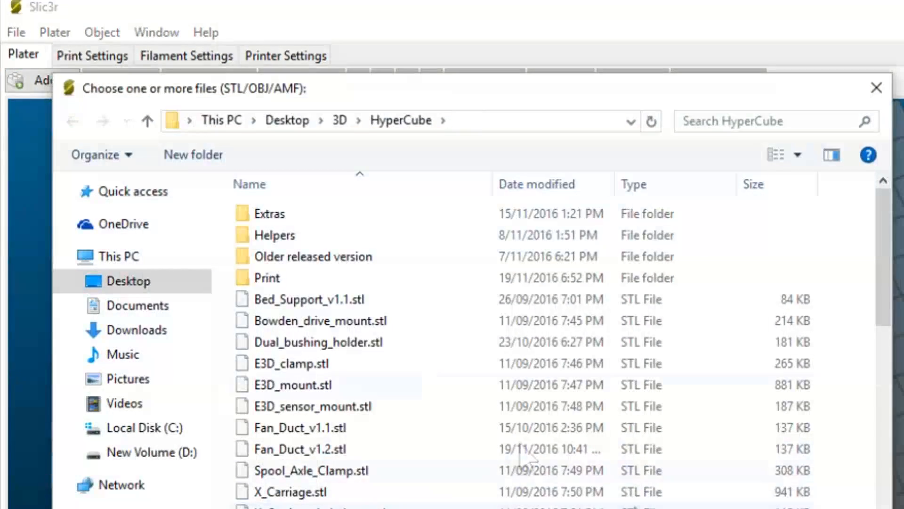
{"action": "double_click", "coordinate": [266, 278]}
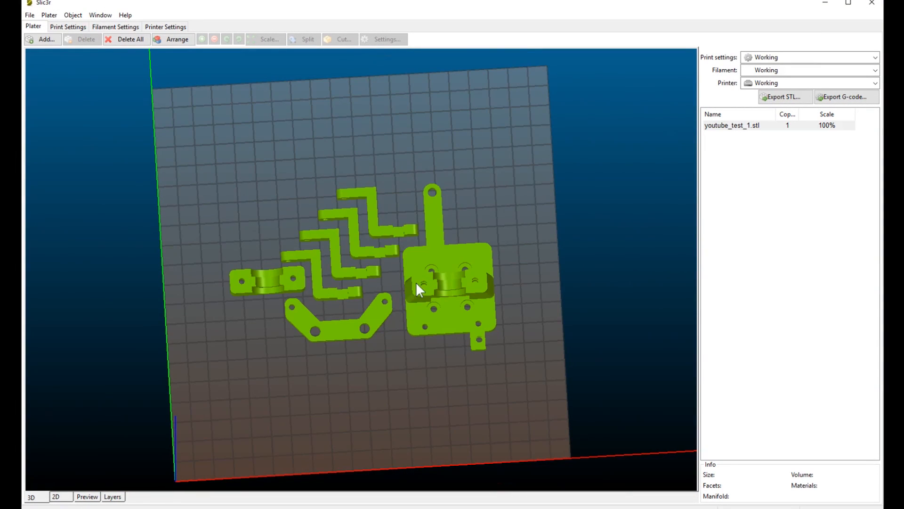
{"action": "mouse_move", "coordinate": [439, 295]}
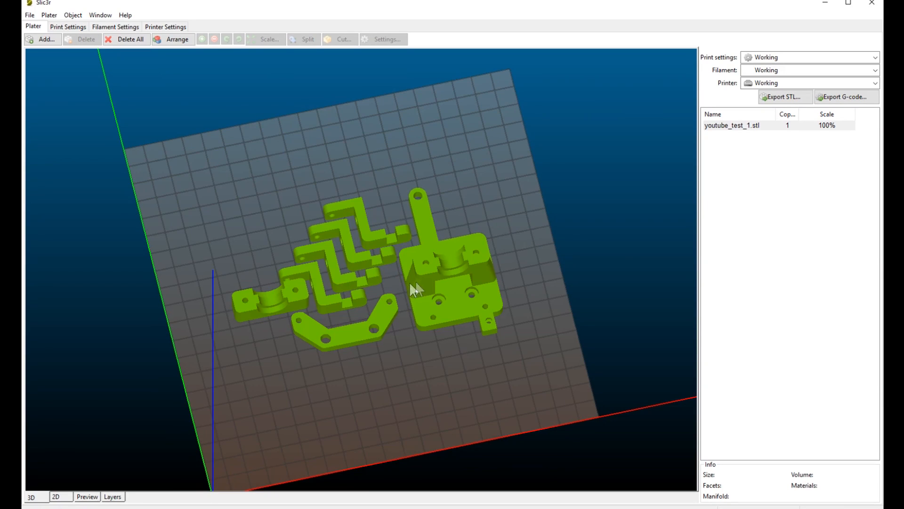
{"action": "mouse_move", "coordinate": [431, 278]}
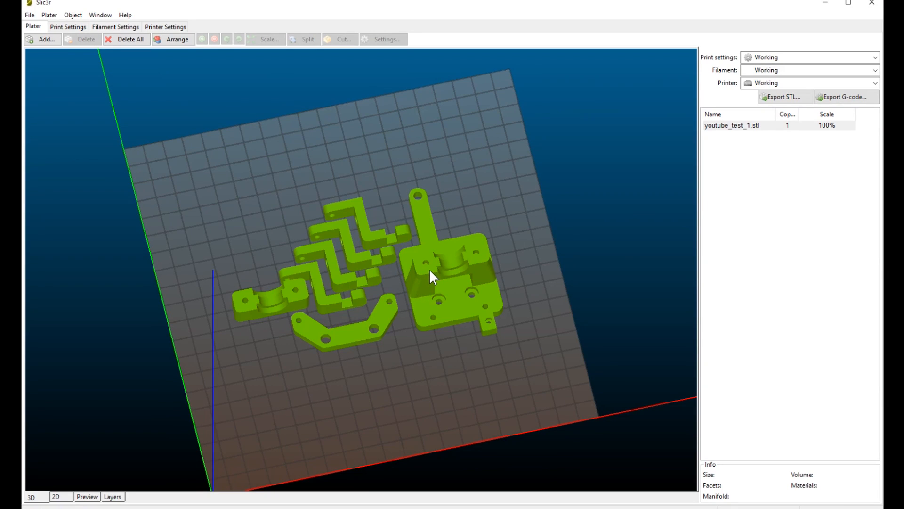
{"action": "left_click", "coordinate": [433, 276]}
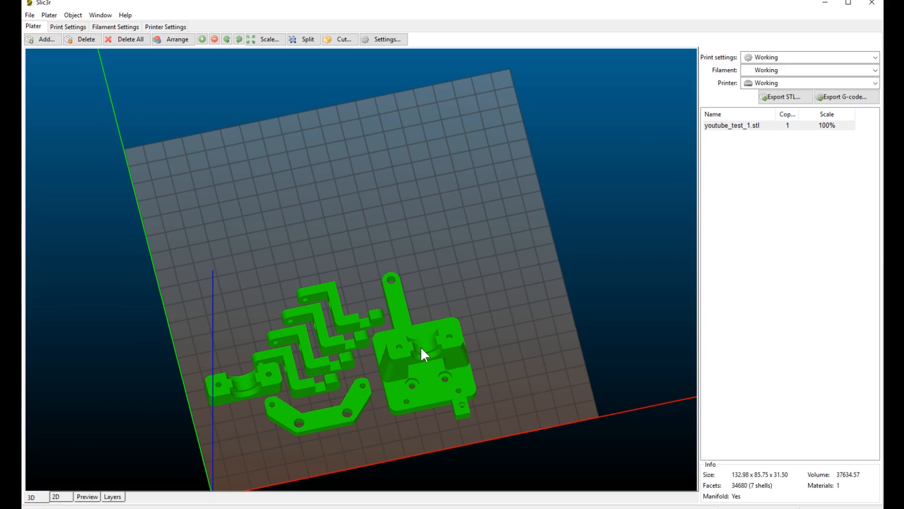
{"action": "mouse_move", "coordinate": [422, 364]}
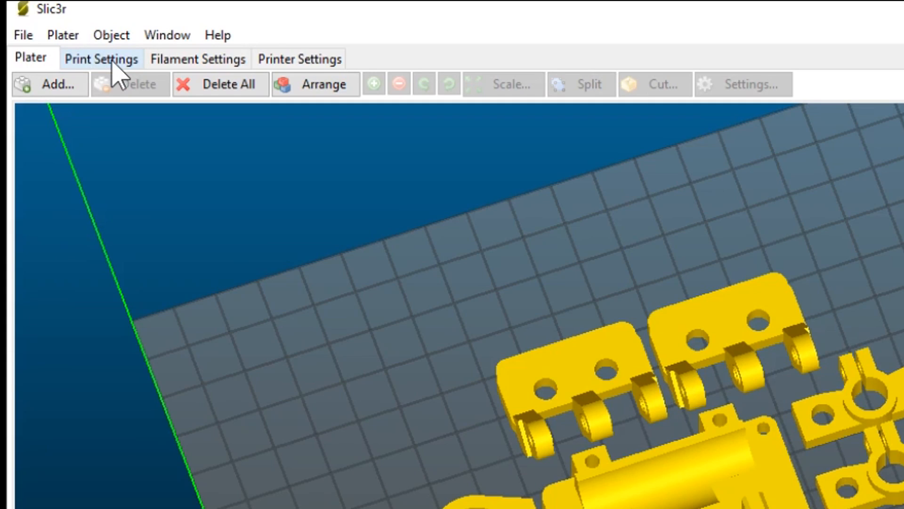
Review Print Settings layers: 0.2 mm layers, 3 perimeters, 3 top and bottom solid layers.
{"action": "left_click", "coordinate": [100, 59]}
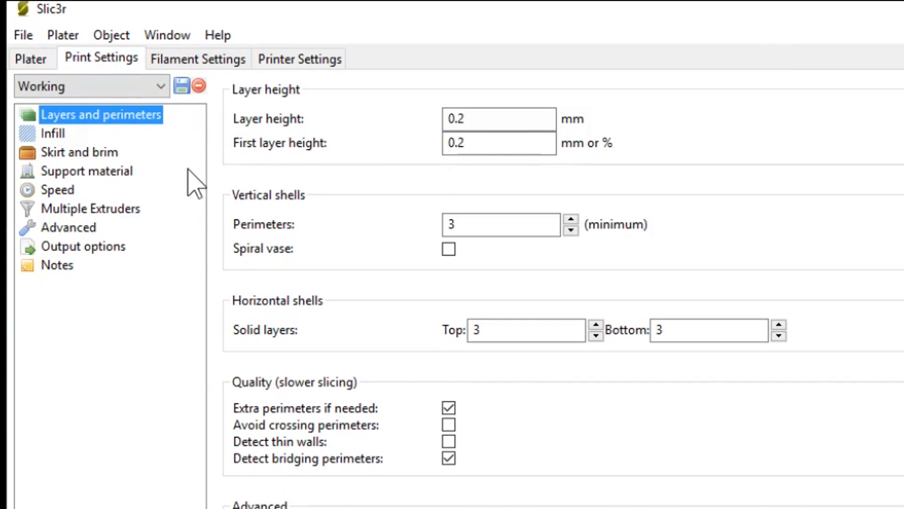
{"action": "mouse_move", "coordinate": [209, 184]}
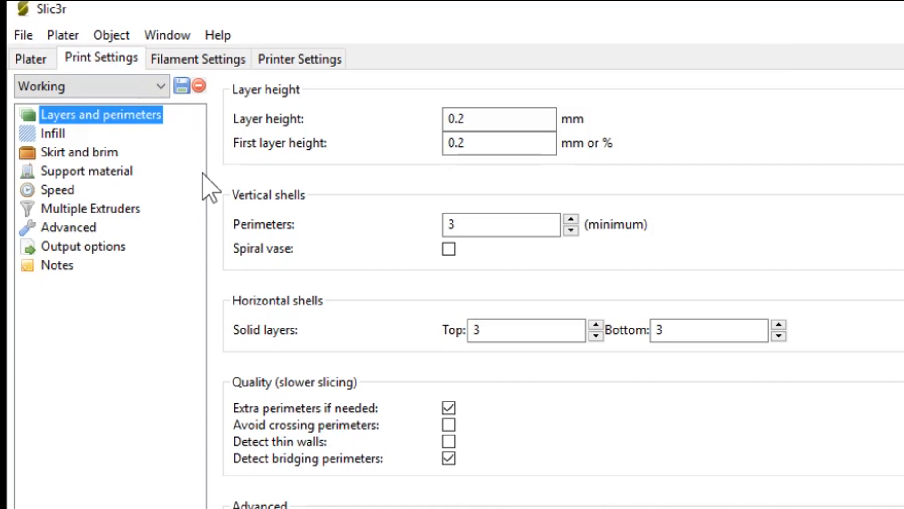
{"action": "mouse_move", "coordinate": [179, 151]}
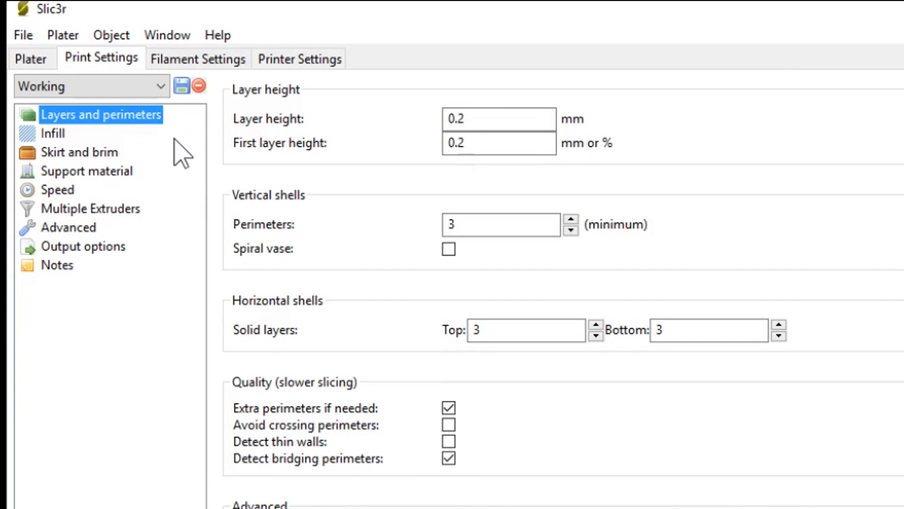
{"action": "mouse_move", "coordinate": [96, 127]}
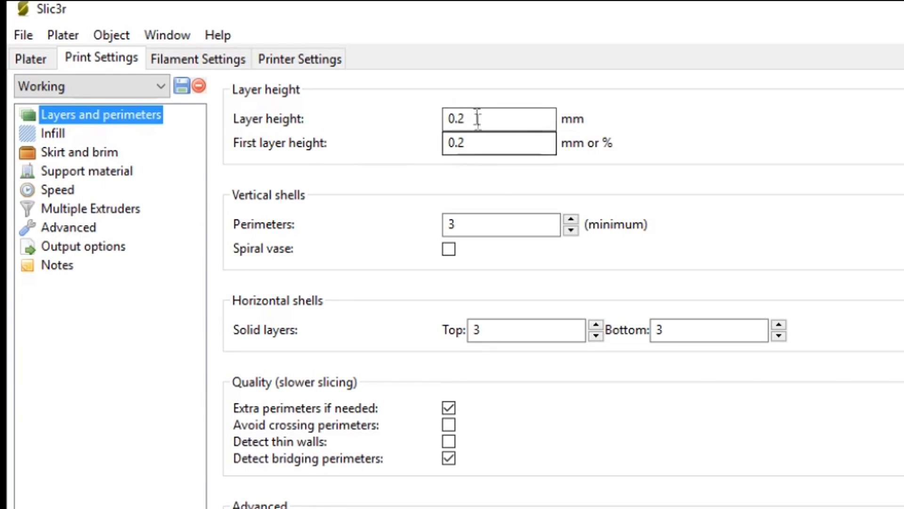
{"action": "mouse_move", "coordinate": [479, 118]}
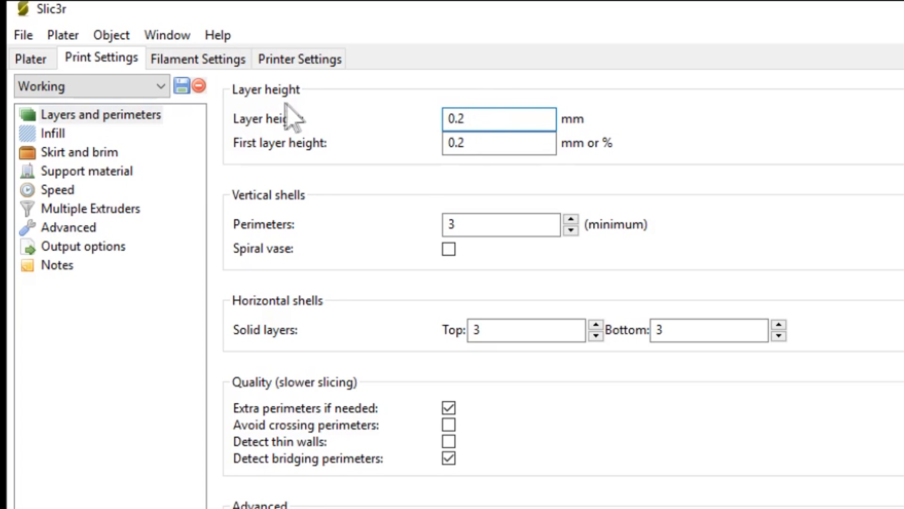
{"action": "left_click", "coordinate": [497, 144]}
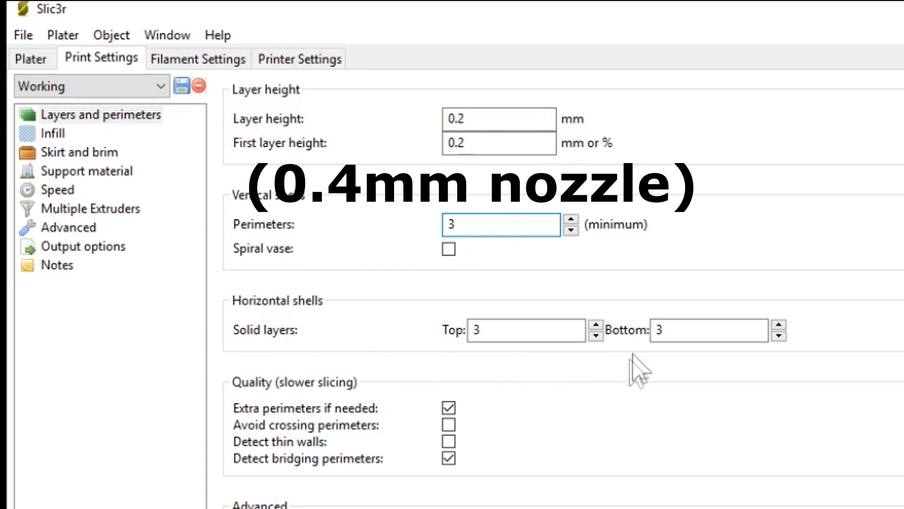
{"action": "left_click", "coordinate": [515, 330]}
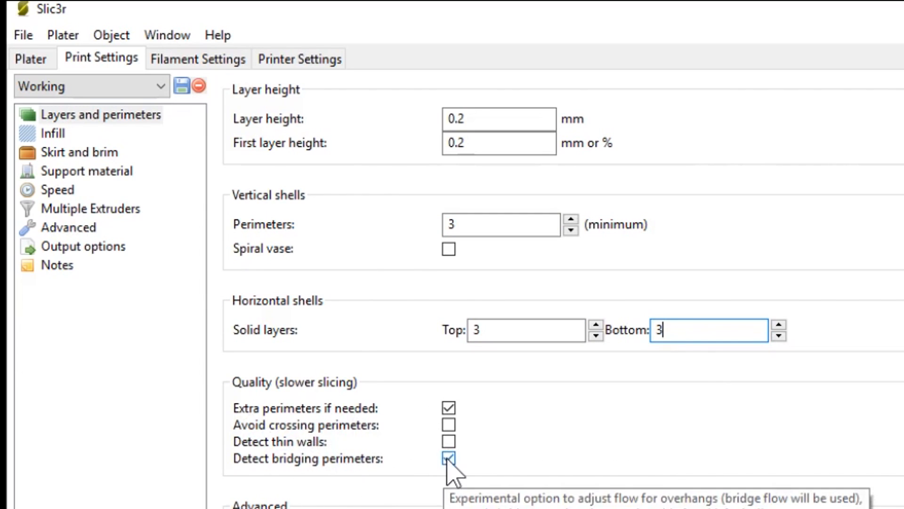
{"action": "left_click", "coordinate": [53, 133]}
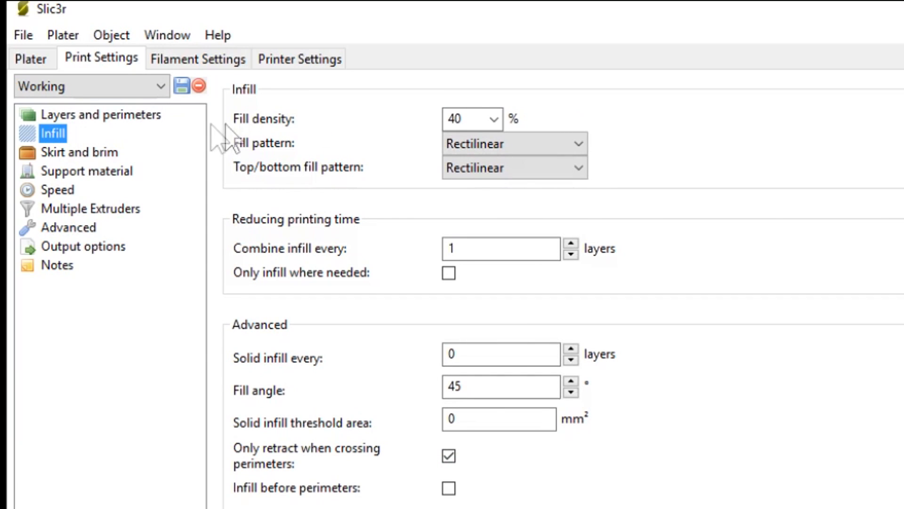
Keep fill density at 40% and move to the skirt and brim page.
{"action": "left_click", "coordinate": [493, 120]}
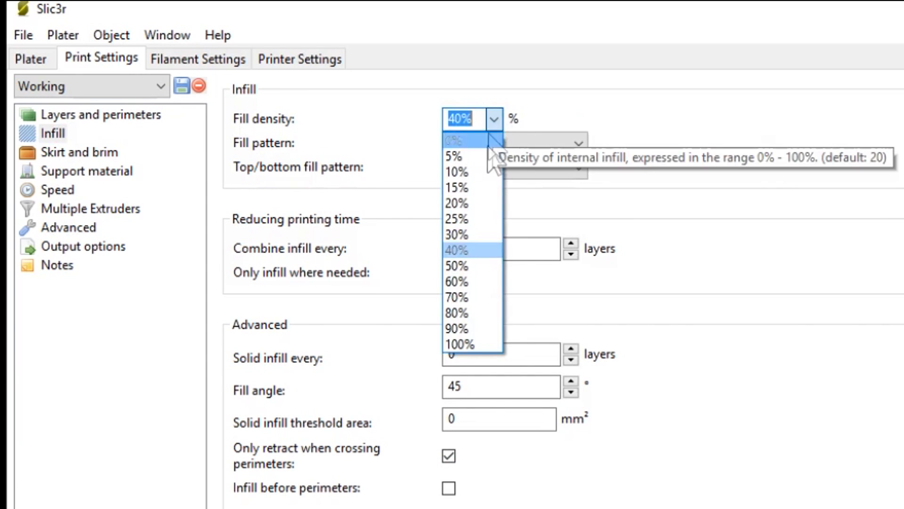
{"action": "left_click", "coordinate": [462, 249]}
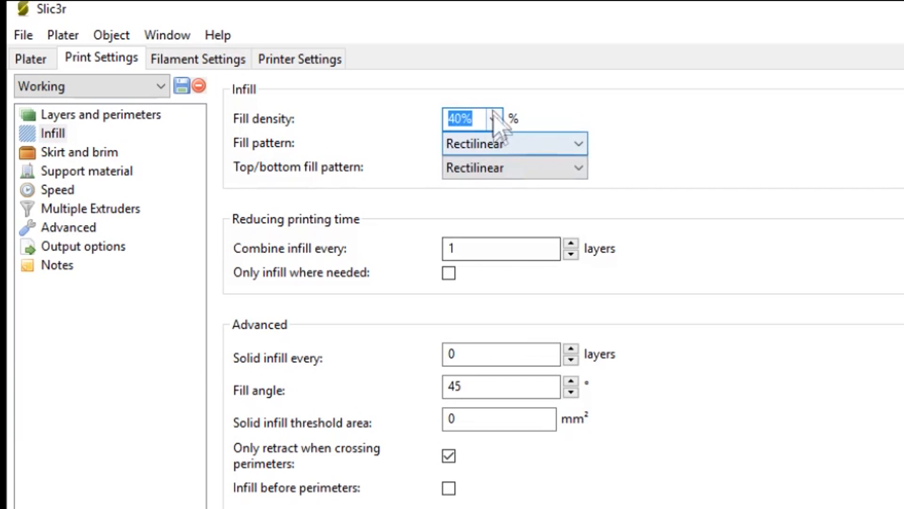
{"action": "mouse_move", "coordinate": [524, 167]}
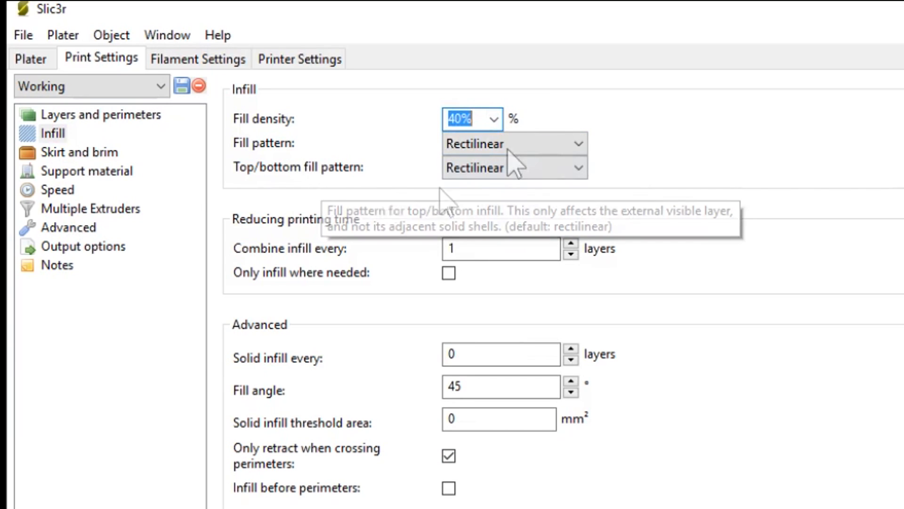
{"action": "left_click", "coordinate": [81, 151]}
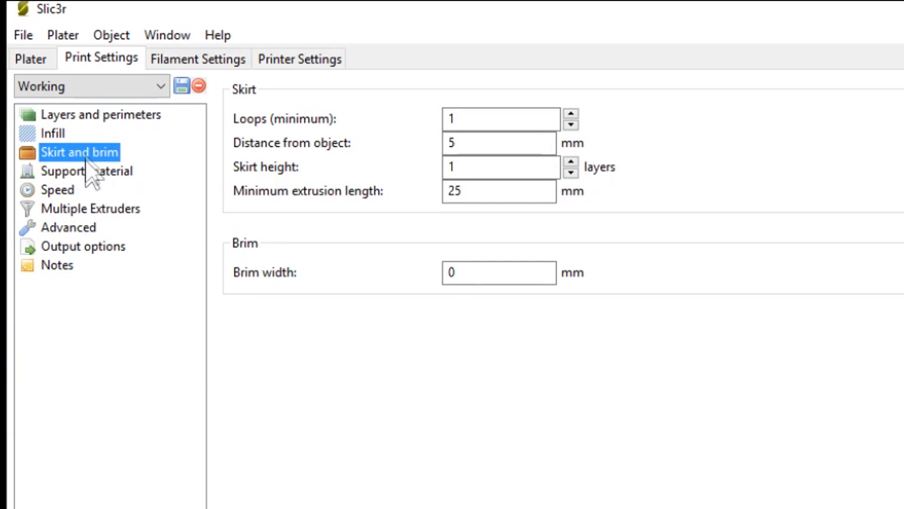
{"action": "mouse_move", "coordinate": [260, 219]}
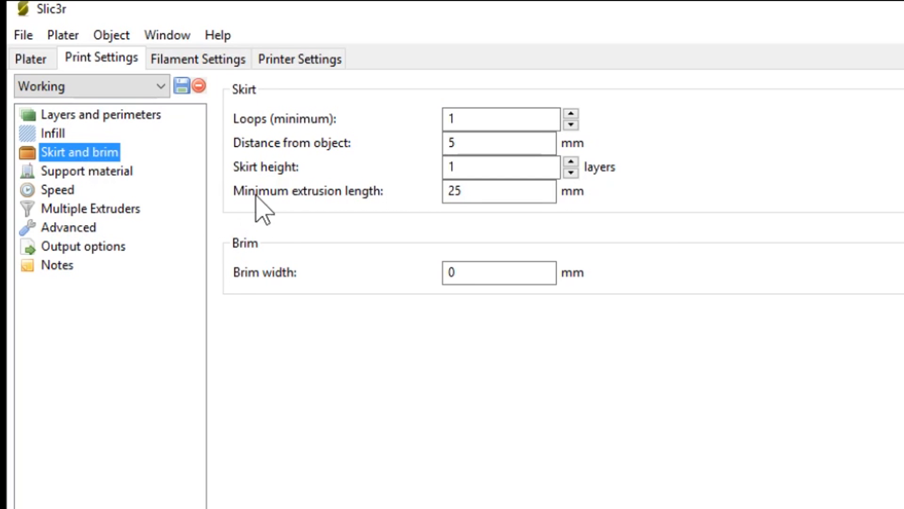
{"action": "mouse_move", "coordinate": [469, 190]}
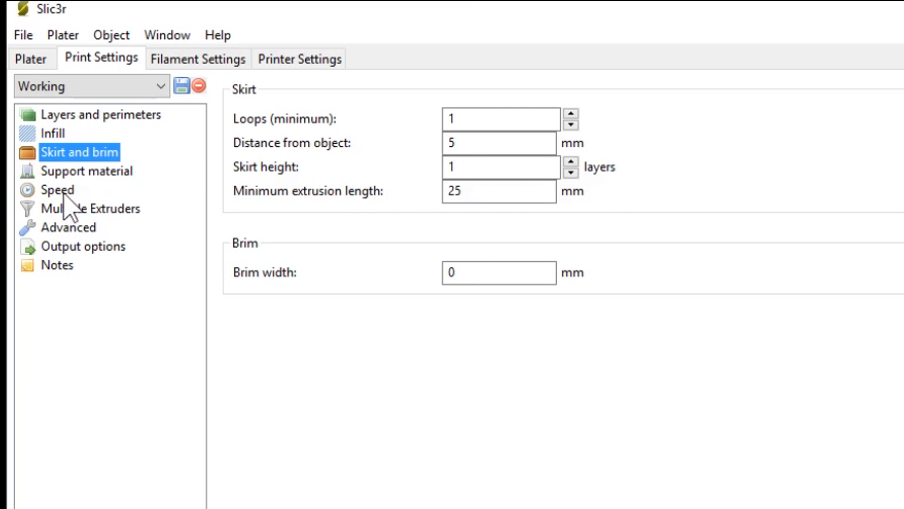
Switch from skirt and brim (1 loop, 5 mm, 0 brim) to the Speed page.
{"action": "left_click", "coordinate": [57, 189]}
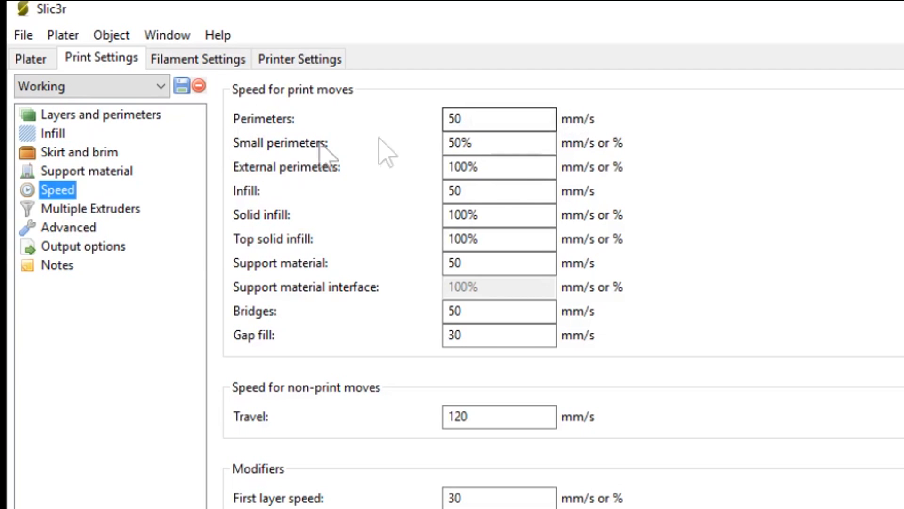
{"action": "mouse_move", "coordinate": [508, 117]}
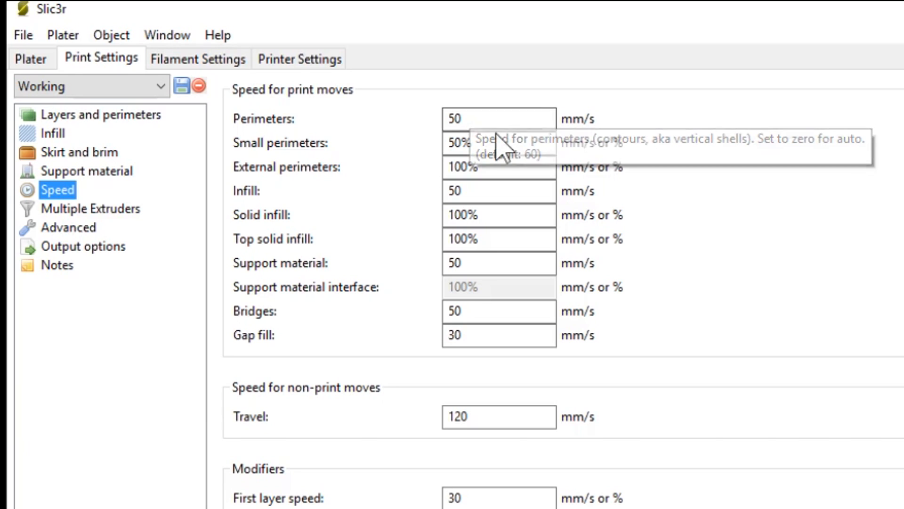
Review speeds — 50 mm/s perimeters, 120 travel, 30 first layer — then go to Advanced.
{"action": "left_click", "coordinate": [499, 119]}
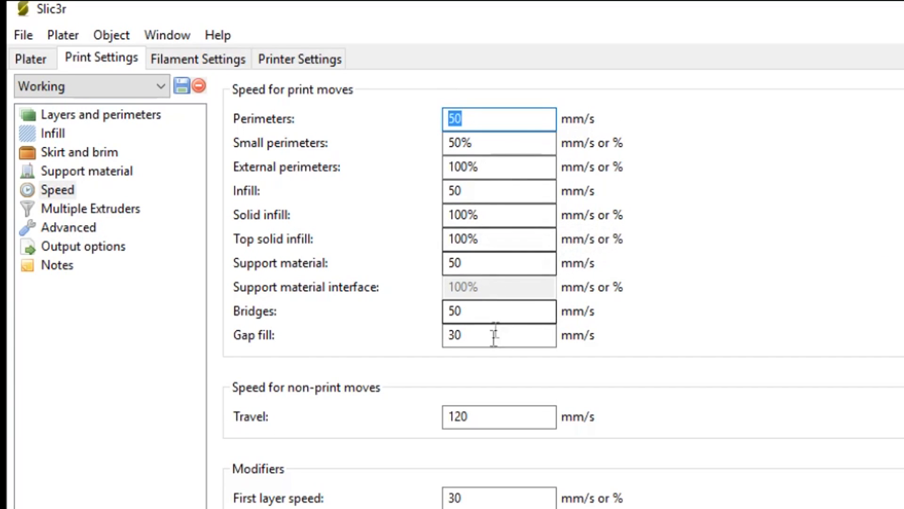
{"action": "mouse_move", "coordinate": [265, 155]}
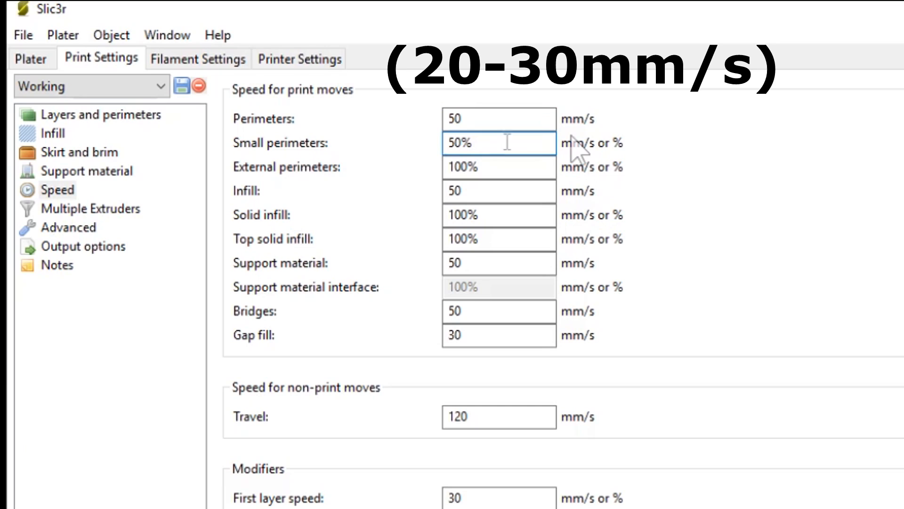
{"action": "mouse_move", "coordinate": [491, 144]}
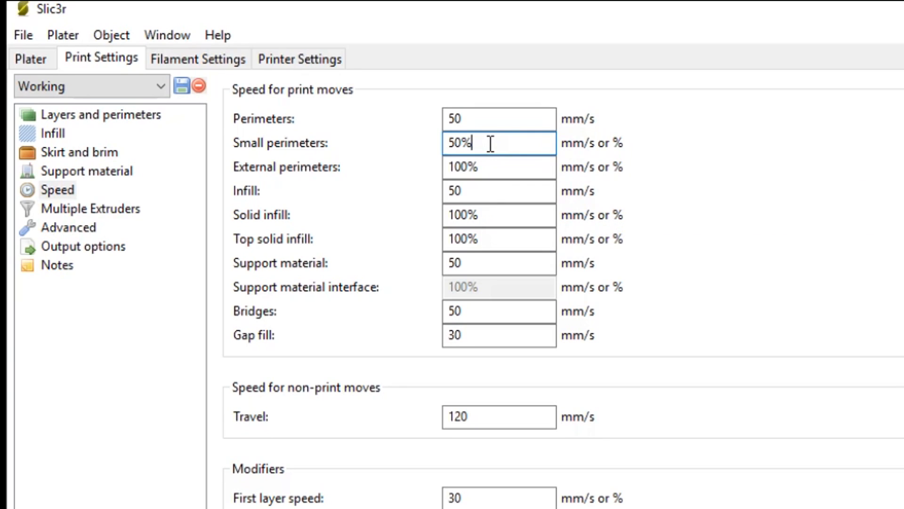
{"action": "mouse_move", "coordinate": [487, 144]}
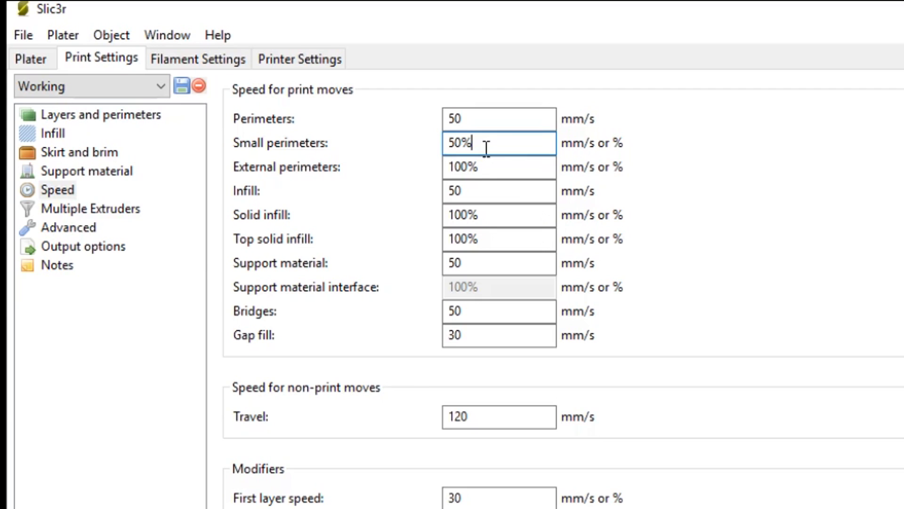
{"action": "left_click", "coordinate": [500, 416]}
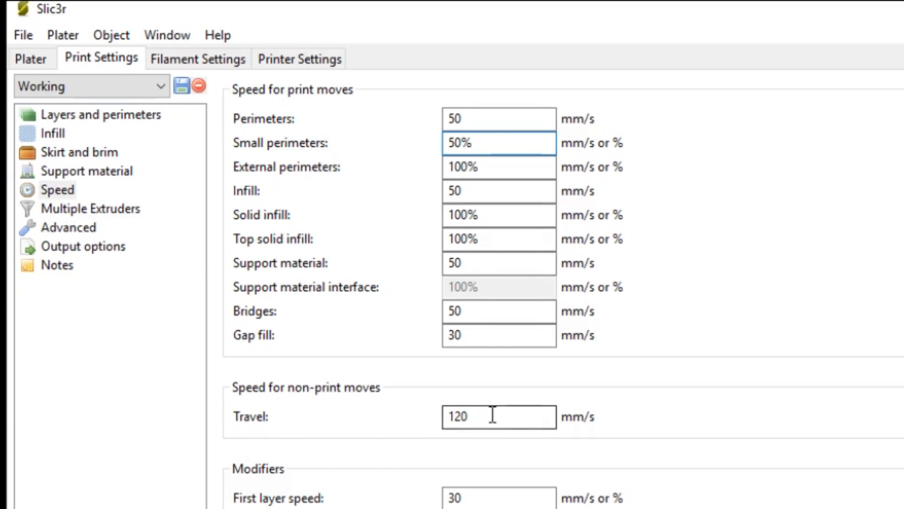
{"action": "left_click", "coordinate": [499, 417]}
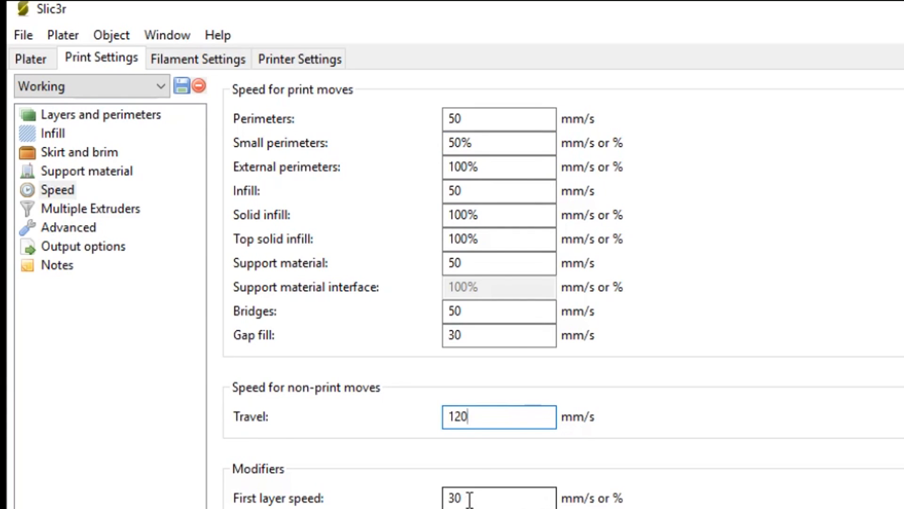
{"action": "triple_click", "coordinate": [460, 499]}
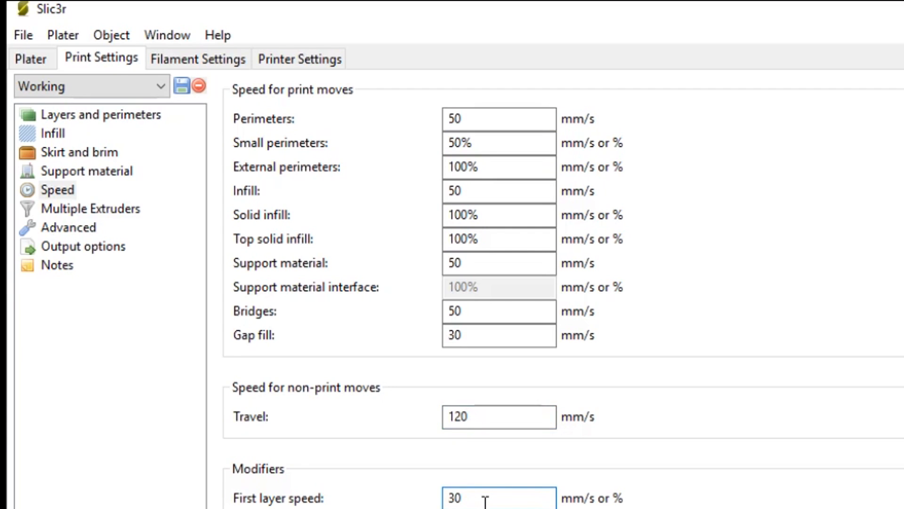
{"action": "left_click", "coordinate": [68, 227]}
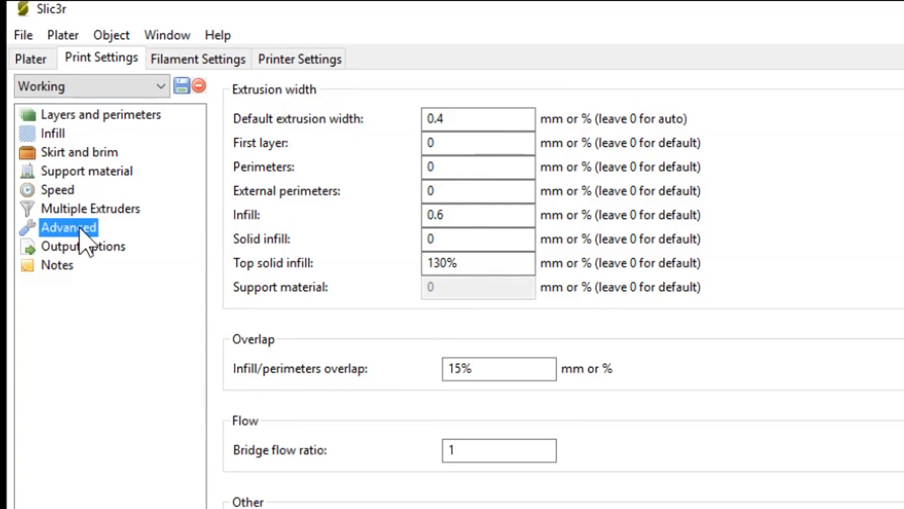
{"action": "mouse_move", "coordinate": [266, 156]}
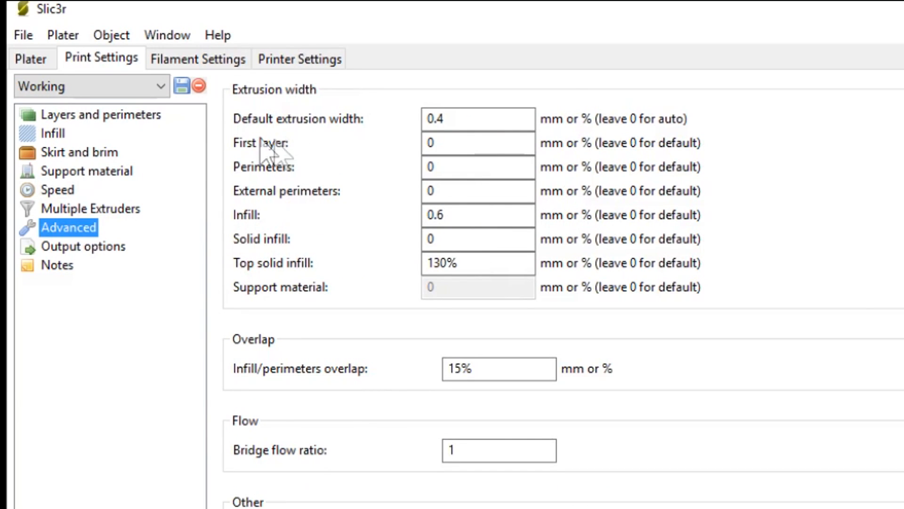
{"action": "mouse_move", "coordinate": [467, 119]}
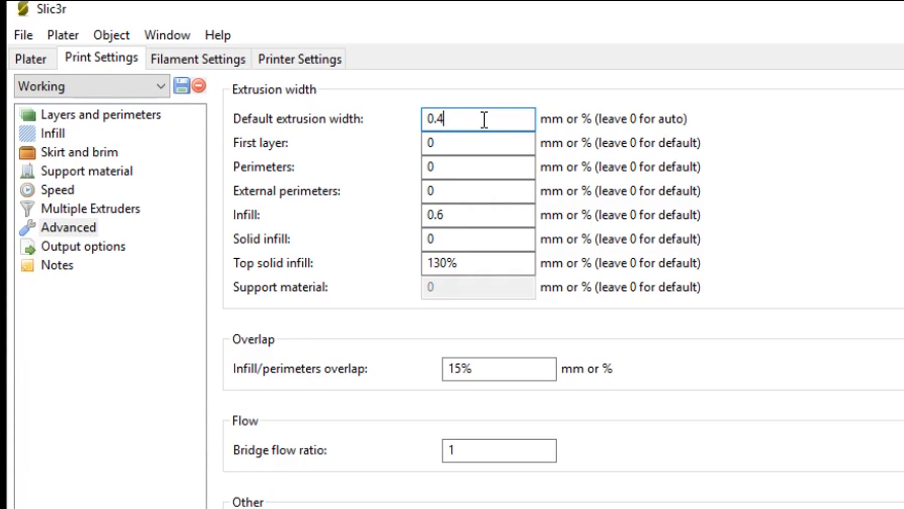
{"action": "mouse_move", "coordinate": [492, 222]}
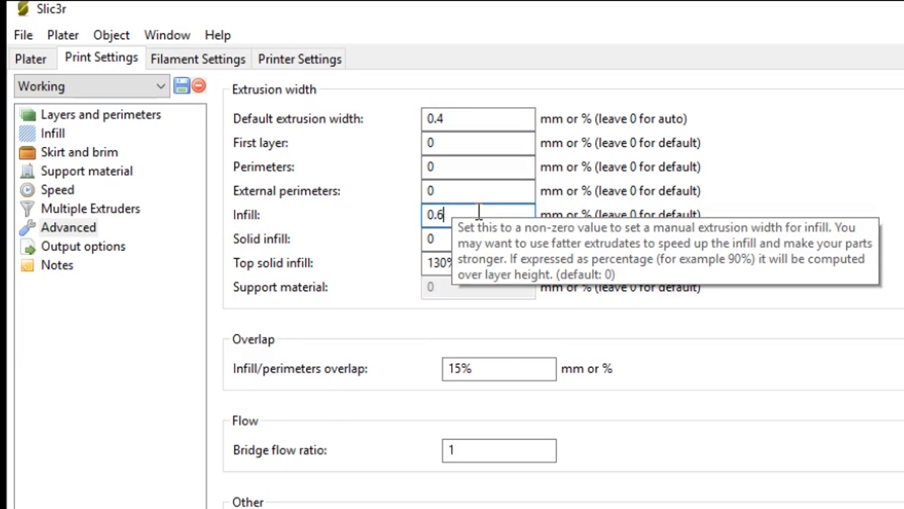
{"action": "mouse_move", "coordinate": [485, 206]}
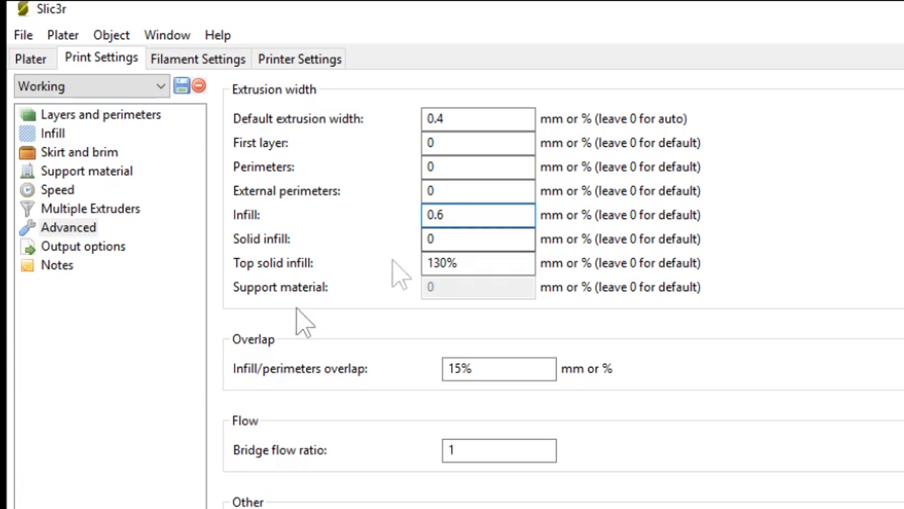
{"action": "mouse_move", "coordinate": [292, 280]}
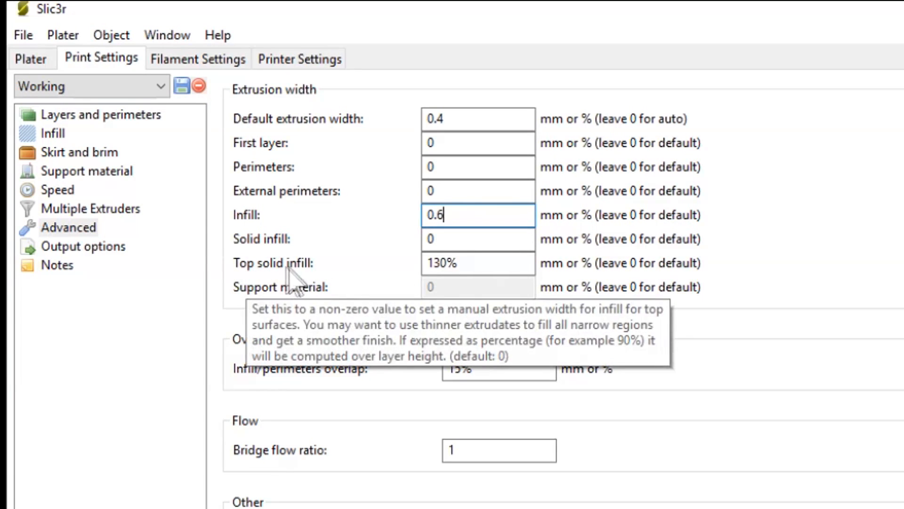
Check the 130% top solid infill width and switch to Filament Settings.
{"action": "left_click", "coordinate": [477, 264]}
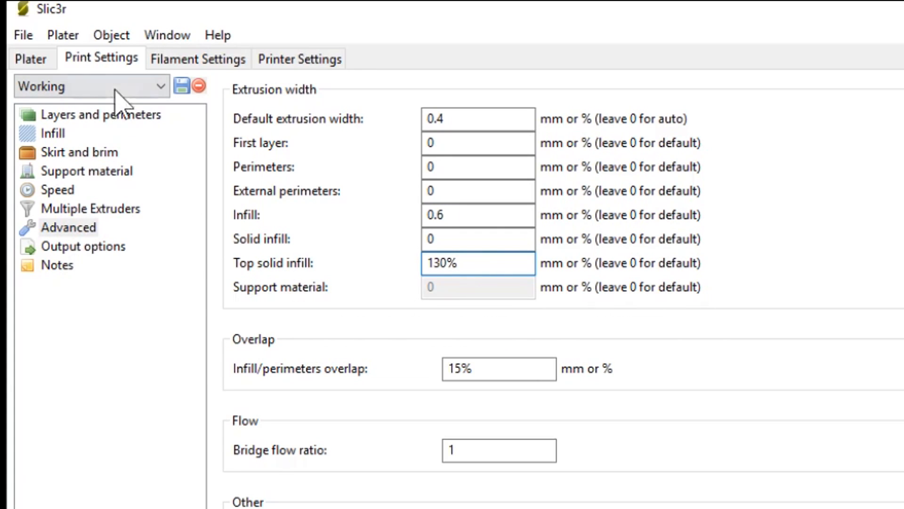
{"action": "left_click", "coordinate": [197, 58]}
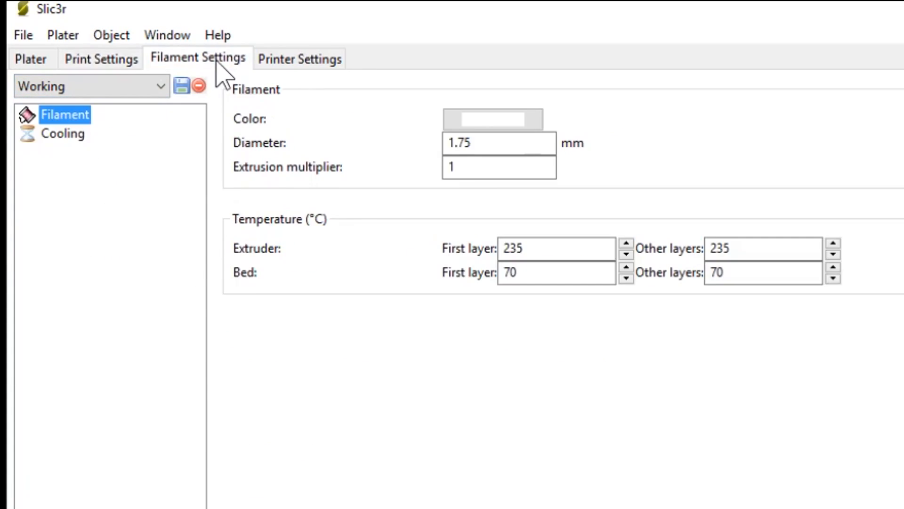
{"action": "mouse_move", "coordinate": [268, 162]}
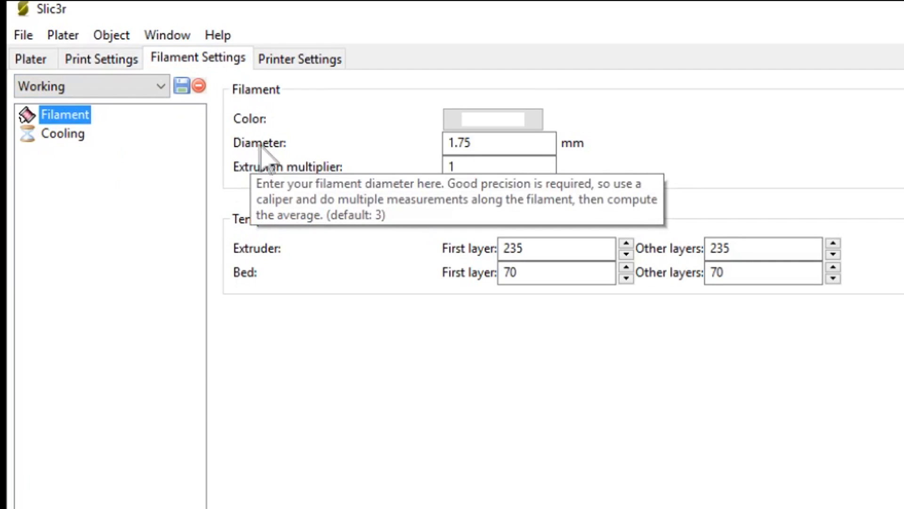
{"action": "left_click", "coordinate": [481, 143]}
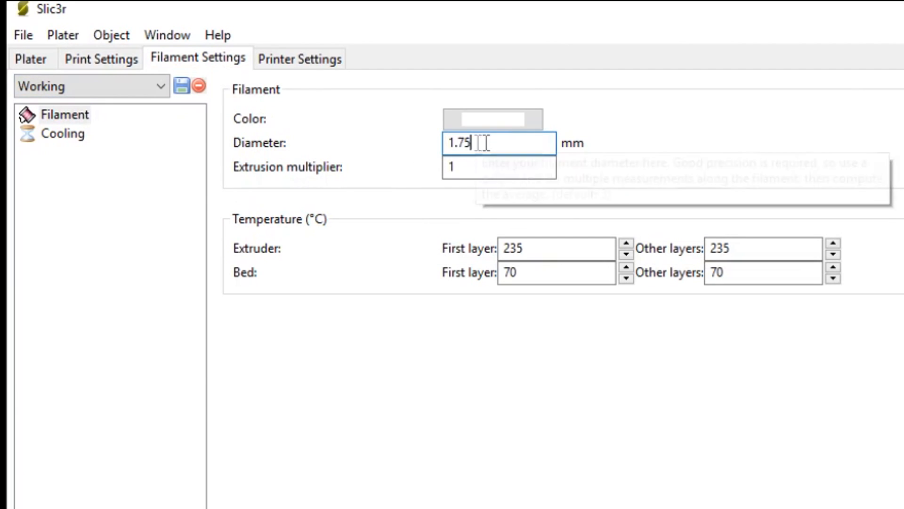
{"action": "mouse_move", "coordinate": [558, 247]}
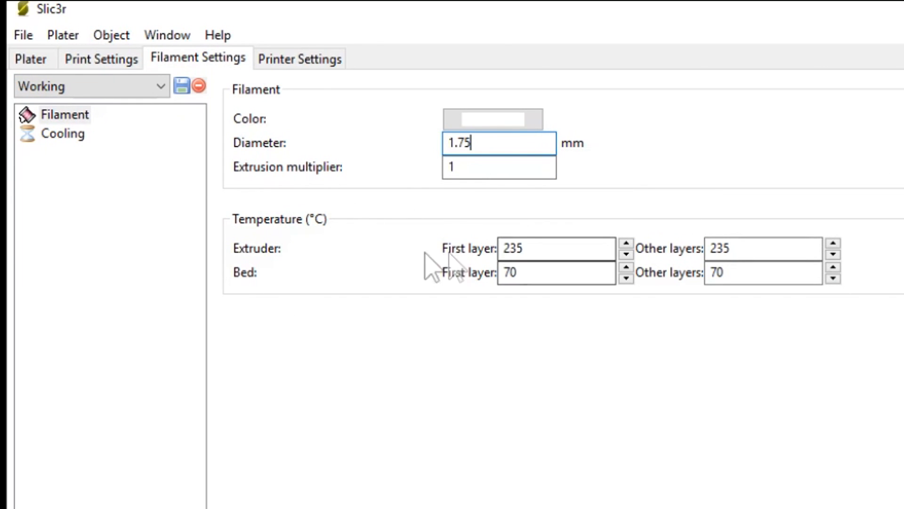
{"action": "mouse_move", "coordinate": [534, 251]}
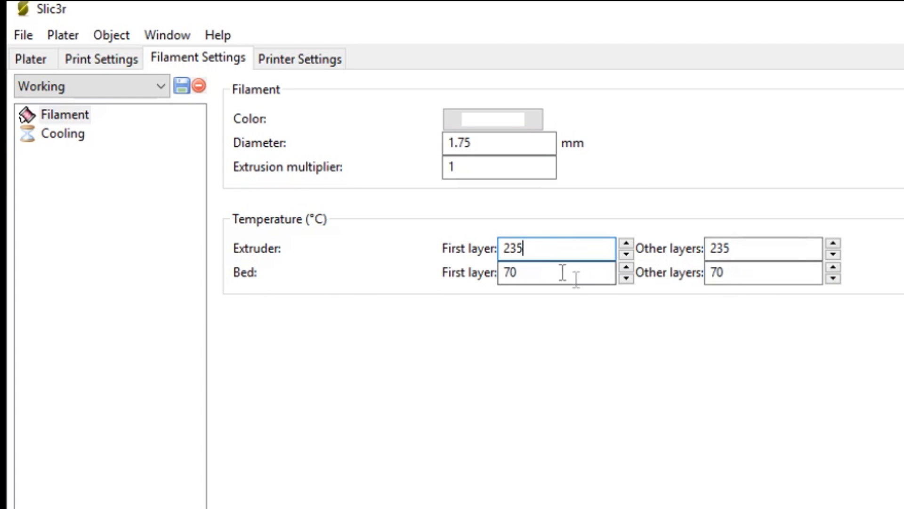
{"action": "left_click", "coordinate": [762, 273]}
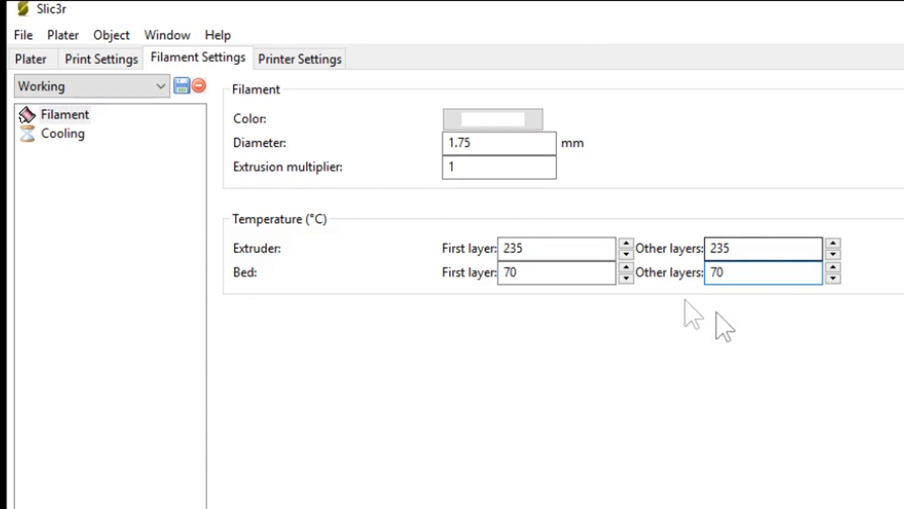
{"action": "left_click", "coordinate": [62, 135]}
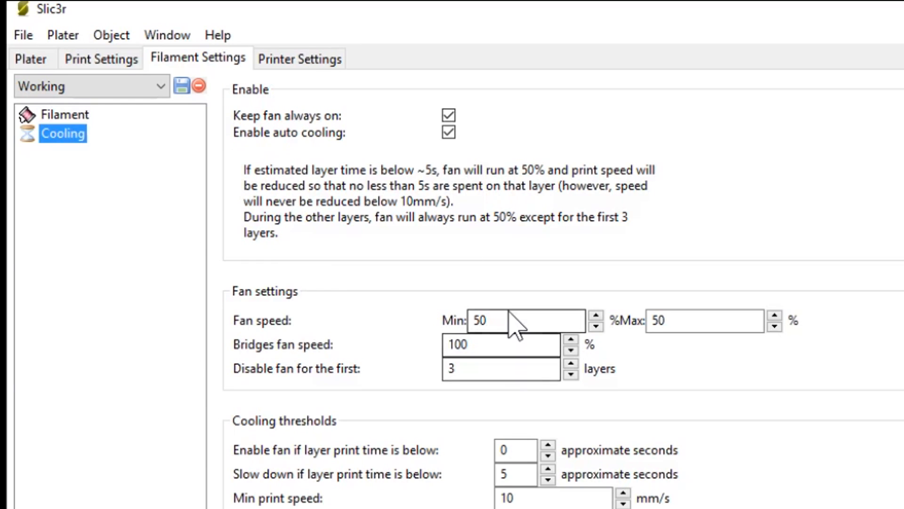
{"action": "mouse_move", "coordinate": [525, 320]}
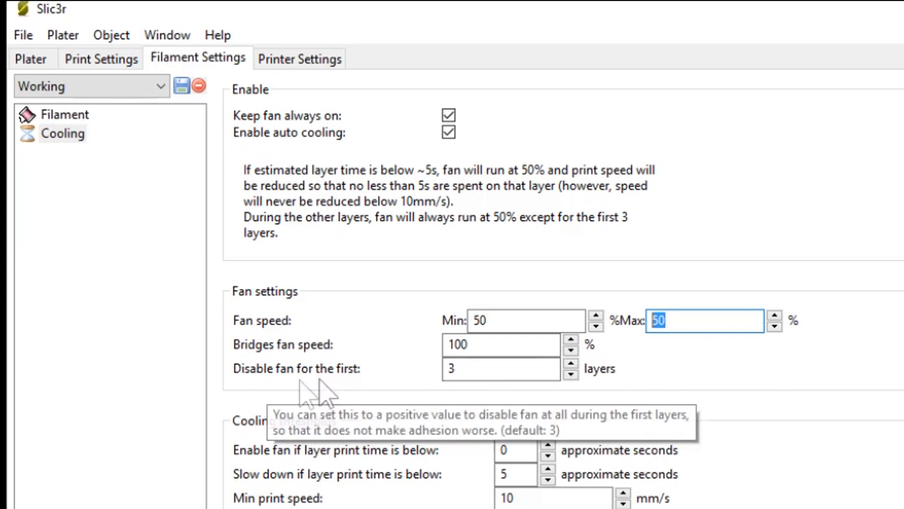
{"action": "mouse_move", "coordinate": [467, 371]}
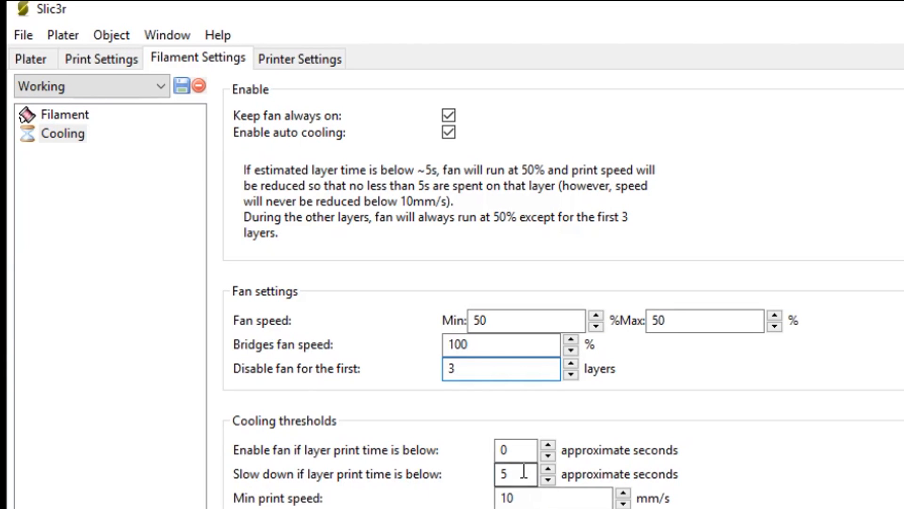
Review the cooling thresholds (3 fan-off layers, 5 s slowdown, 10 mm/s minimum) and move to Printer Settings.
{"action": "left_click", "coordinate": [517, 474]}
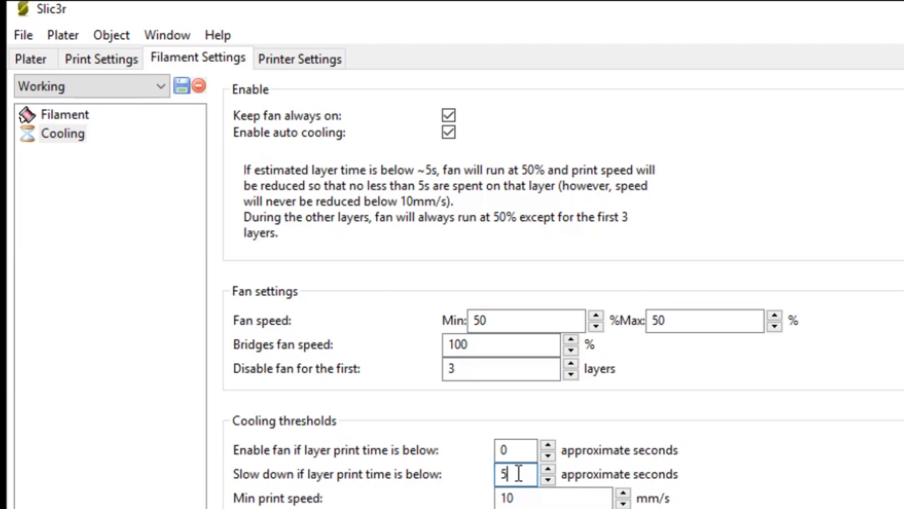
{"action": "left_click", "coordinate": [553, 498]}
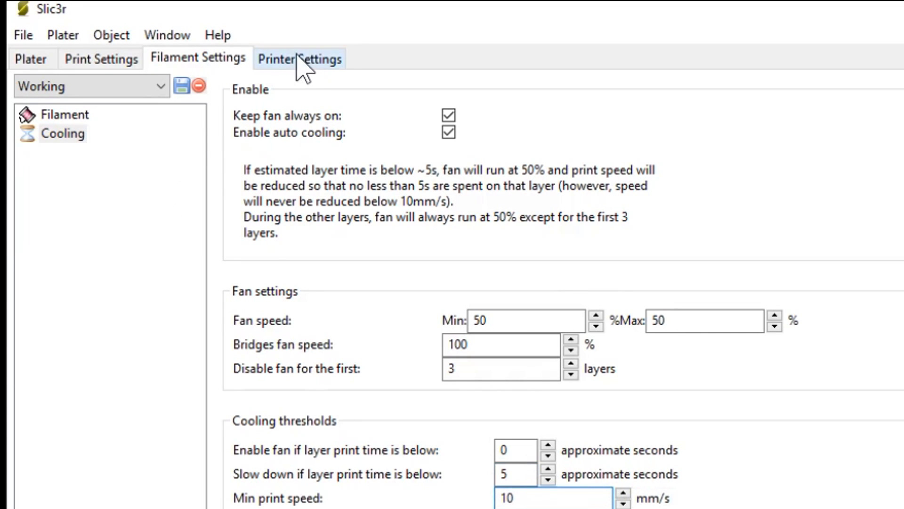
{"action": "left_click", "coordinate": [300, 58]}
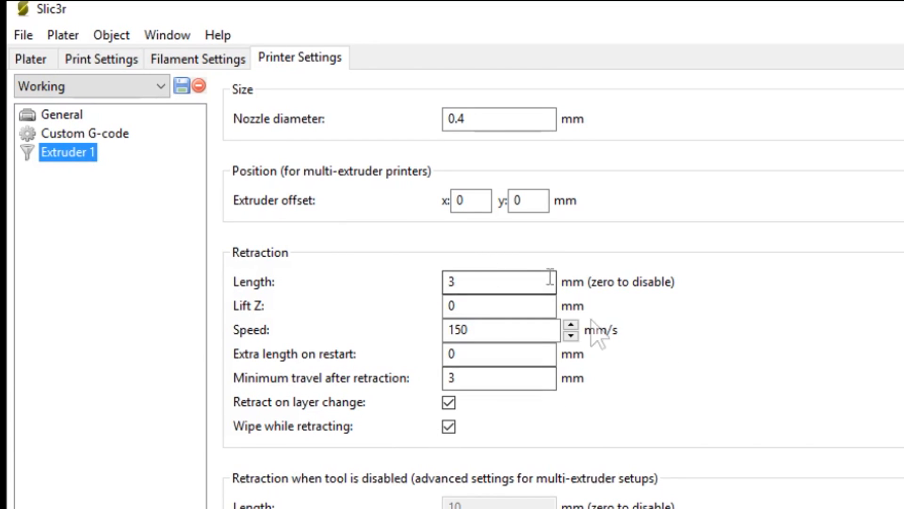
Confirm Extruder 1 uses a 0.4 mm nozzle with 3 mm retraction at 150 mm/s, then return to the plater.
{"action": "left_click", "coordinate": [483, 281]}
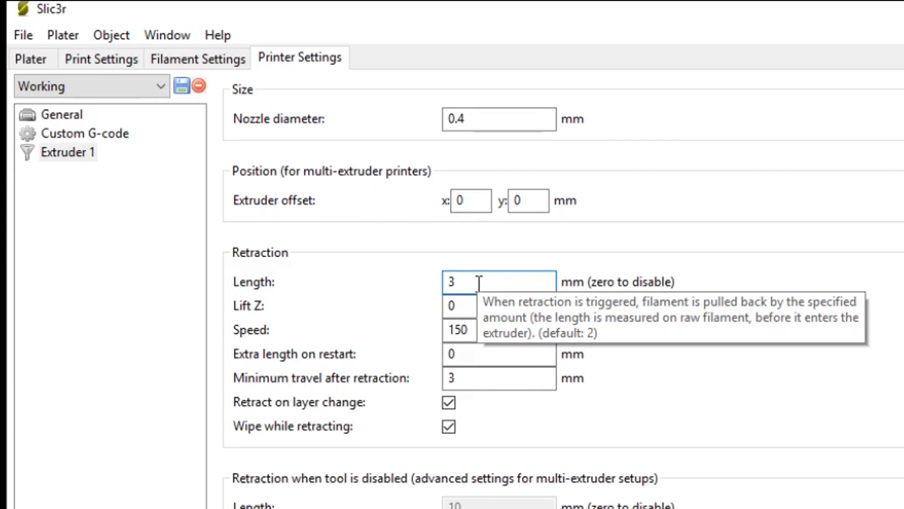
{"action": "left_click", "coordinate": [498, 330]}
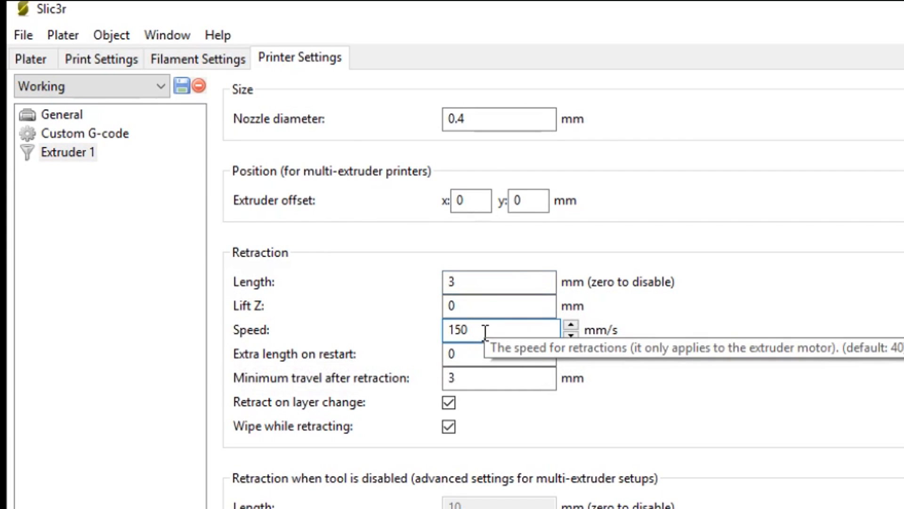
{"action": "mouse_move", "coordinate": [294, 483]}
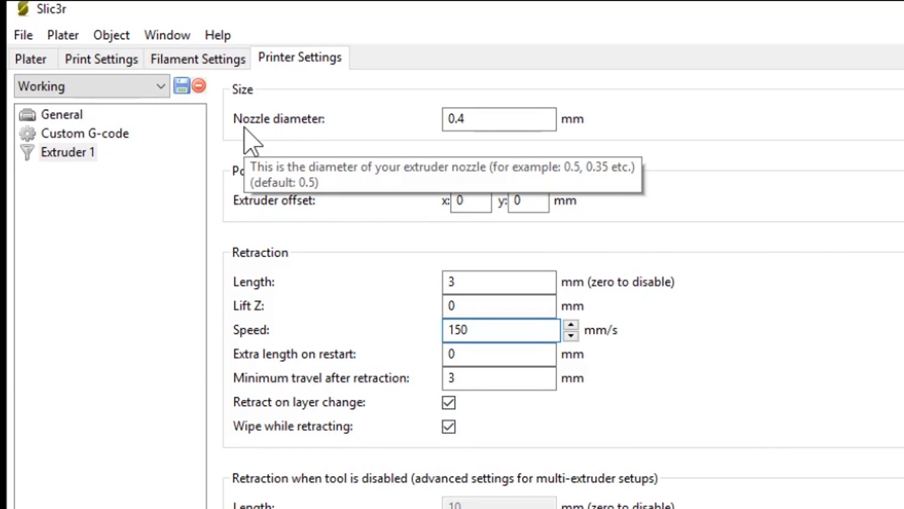
{"action": "left_click", "coordinate": [484, 119]}
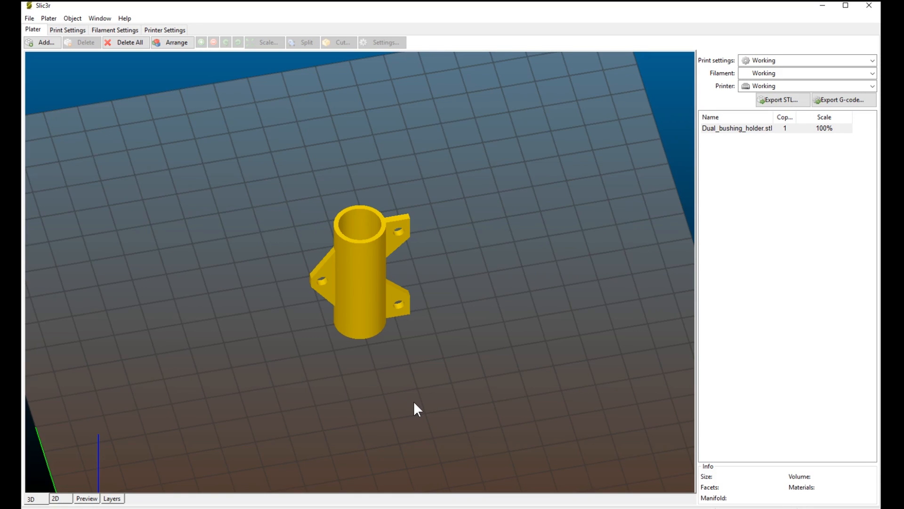
Select the bushing holder on the plate and bring up its object actions menu.
{"action": "left_click", "coordinate": [360, 285]}
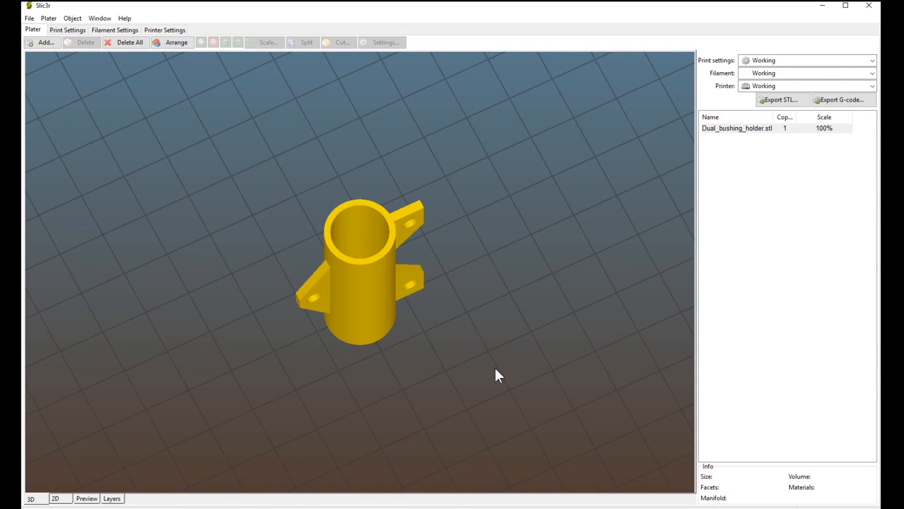
{"action": "left_click", "coordinate": [385, 236]}
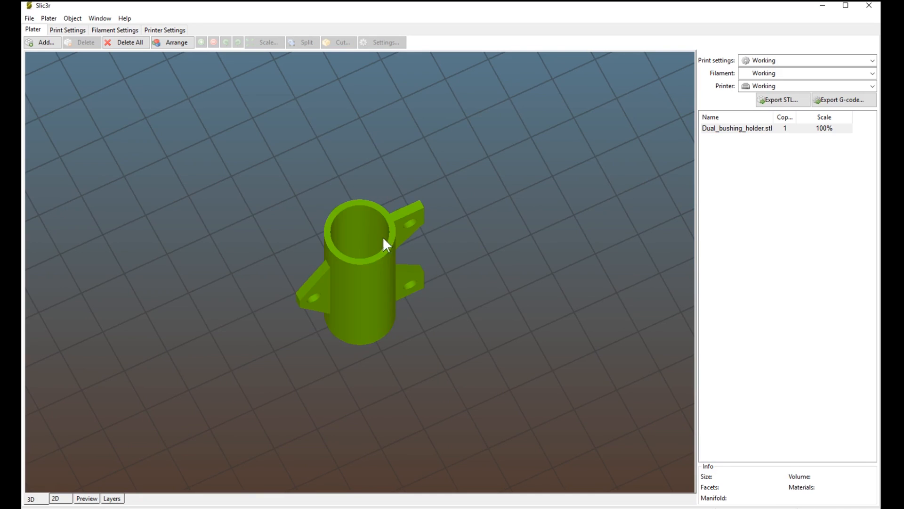
{"action": "mouse_move", "coordinate": [380, 230]}
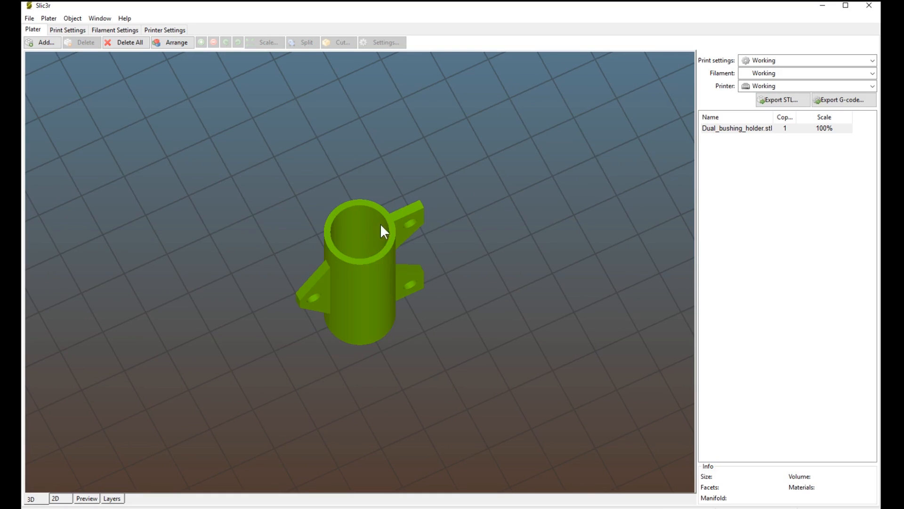
{"action": "mouse_move", "coordinate": [353, 250]}
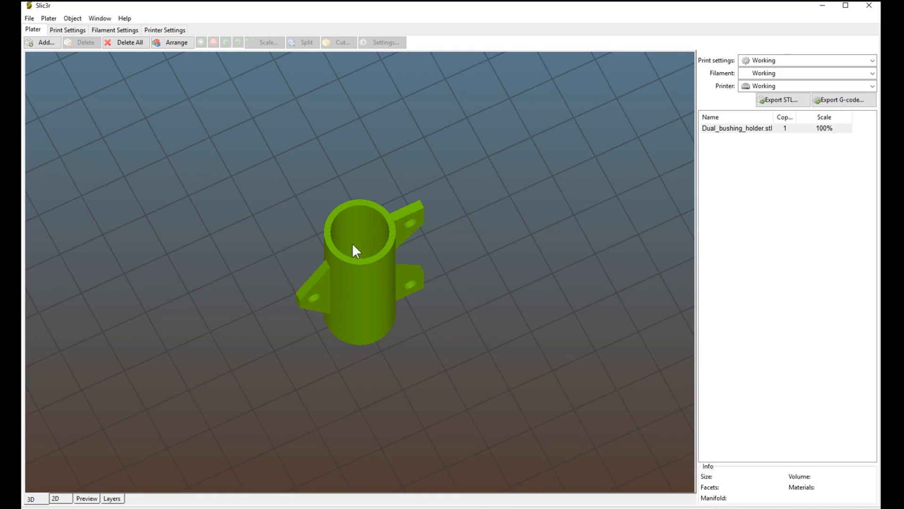
{"action": "mouse_move", "coordinate": [365, 245]}
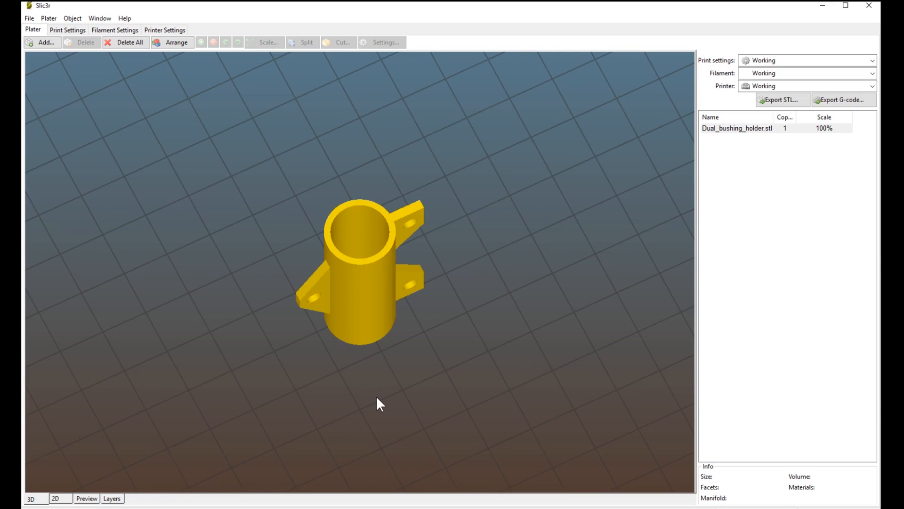
{"action": "left_click", "coordinate": [362, 234]}
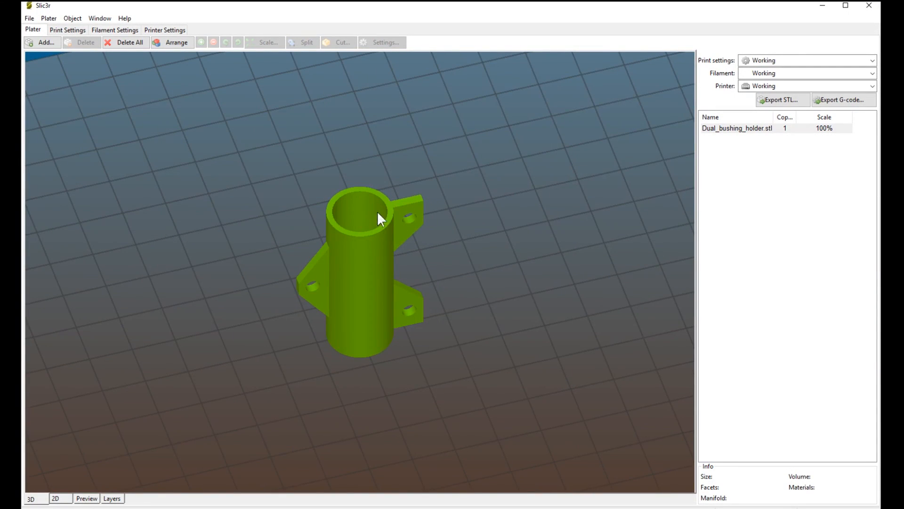
{"action": "mouse_move", "coordinate": [365, 218]}
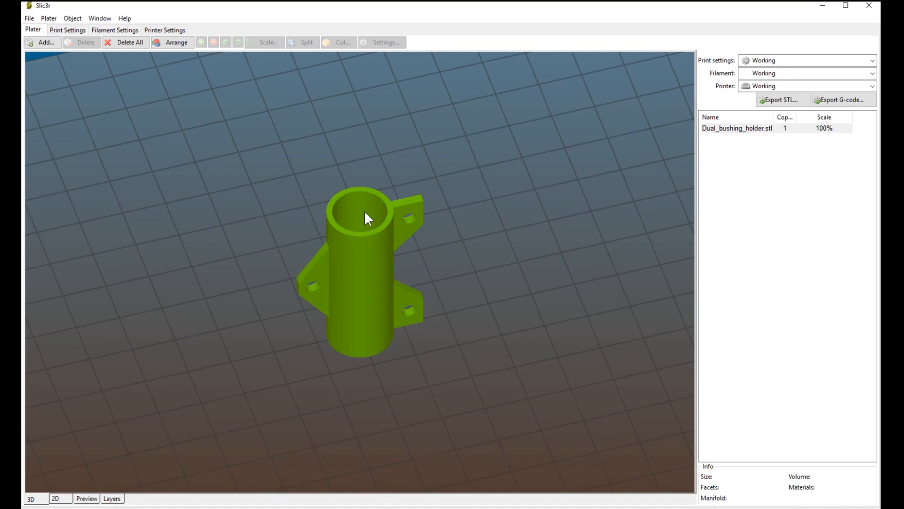
{"action": "mouse_move", "coordinate": [340, 229]}
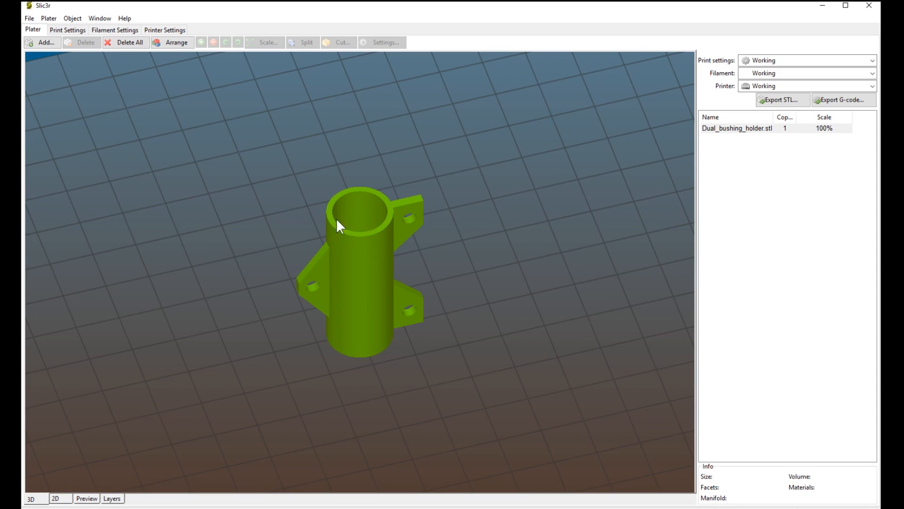
{"action": "mouse_move", "coordinate": [357, 217]}
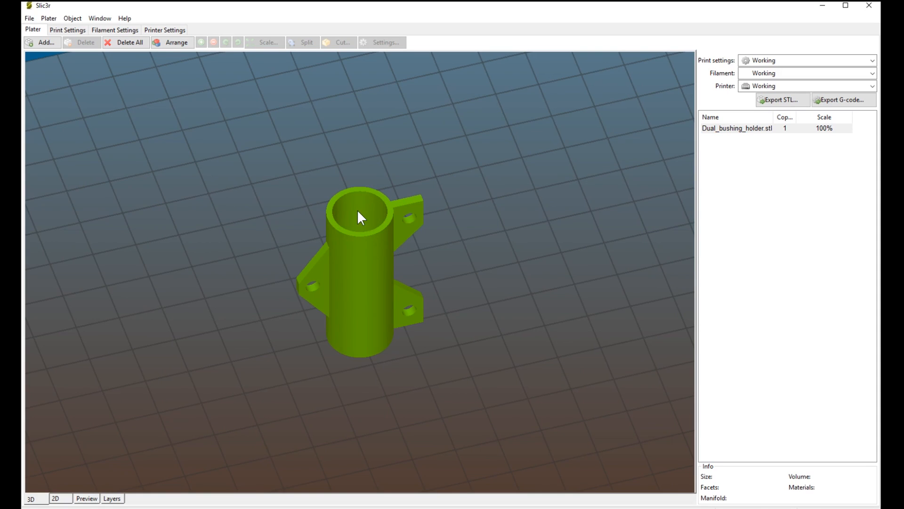
{"action": "mouse_move", "coordinate": [363, 266]}
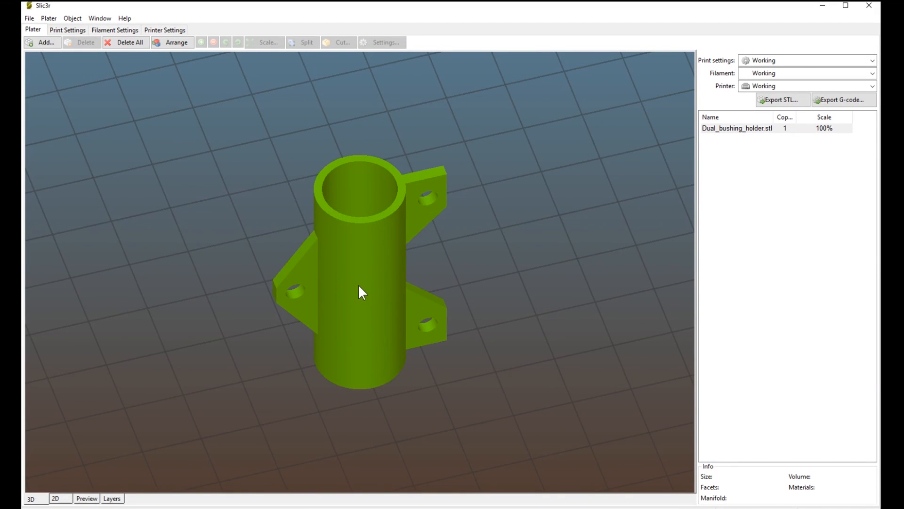
{"action": "left_click_drag", "start_coordinate": [360, 291], "coordinate": [334, 242]}
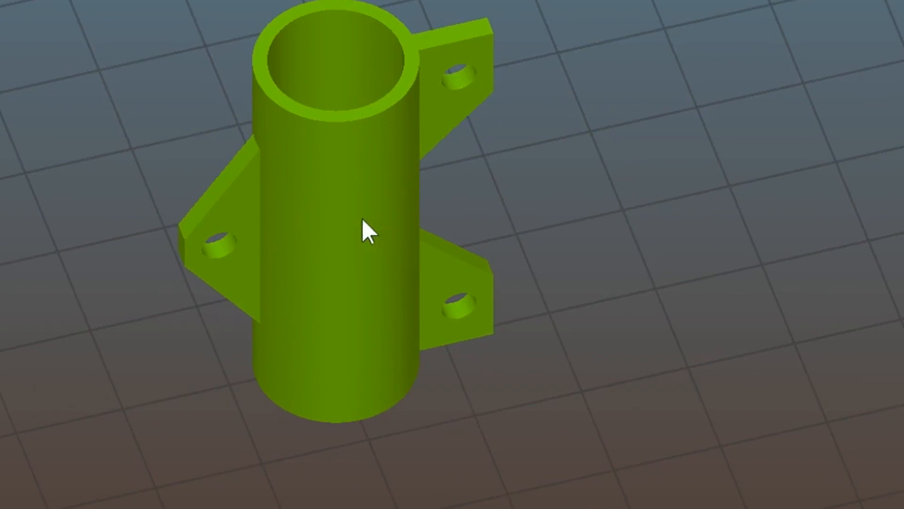
{"action": "scroll", "scroll_direction": "down", "scroll_amount": 3}
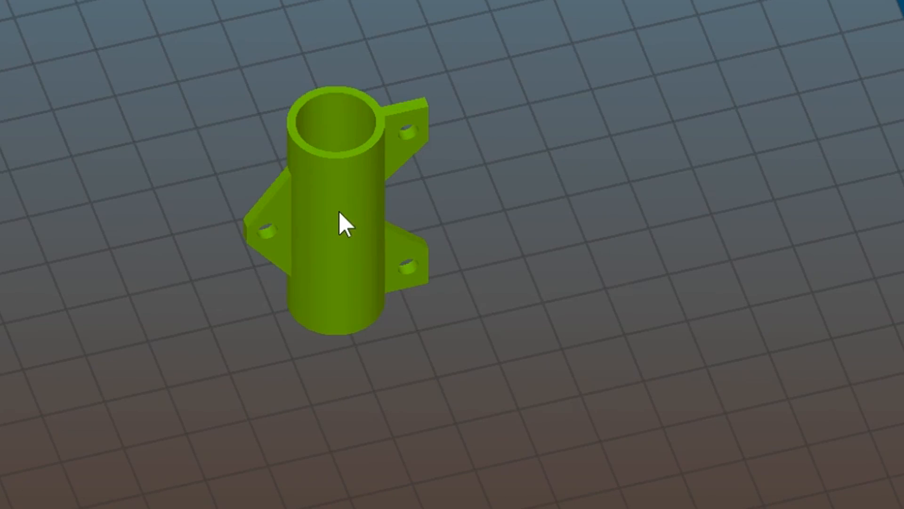
{"action": "right_click", "coordinate": [343, 232]}
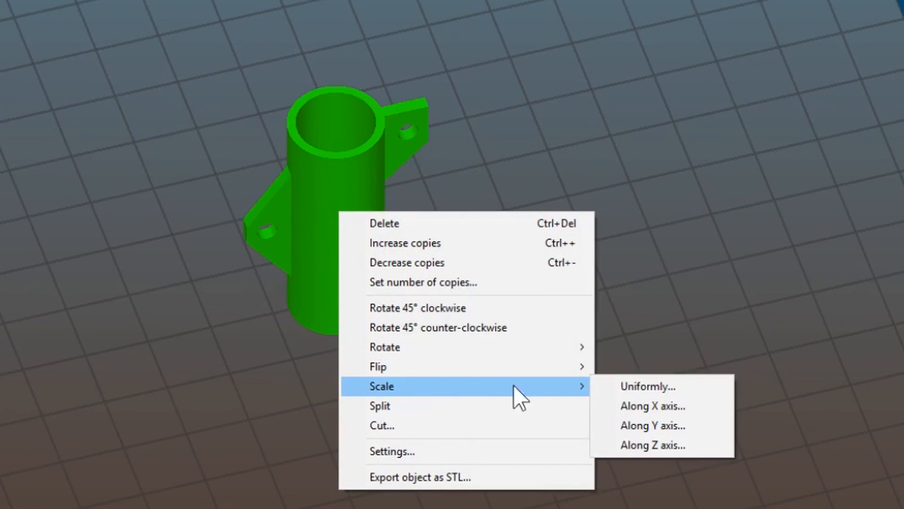
Scale the holder uniformly to 99%, then to 101%, and reopen its object actions.
{"action": "left_click", "coordinate": [648, 386]}
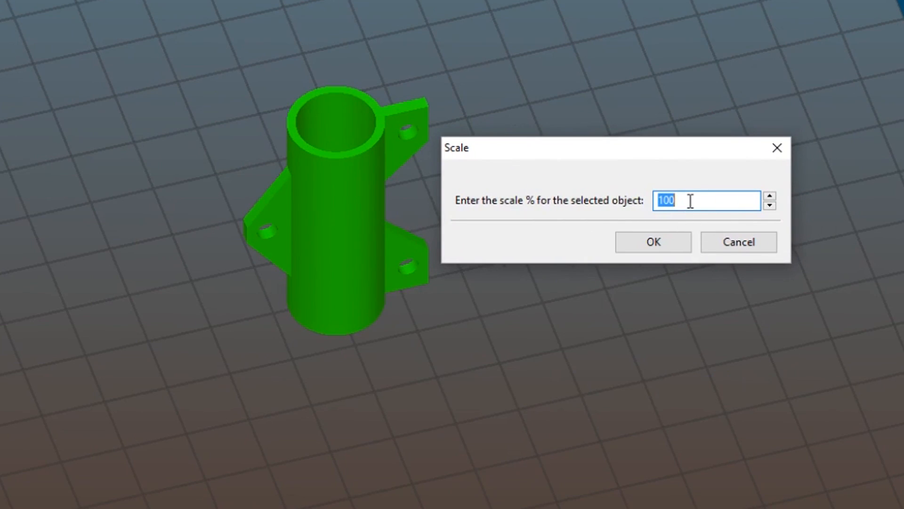
{"action": "mouse_move", "coordinate": [409, 216]}
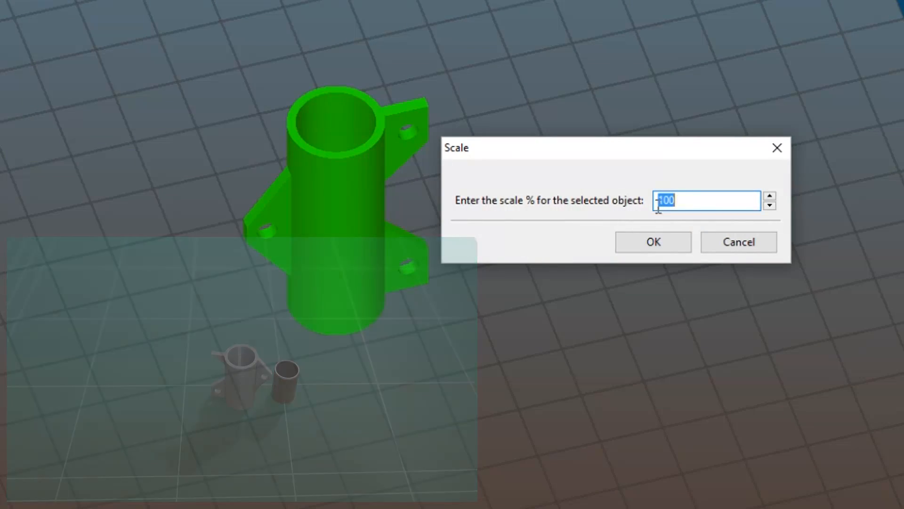
{"action": "type", "text": "99"}
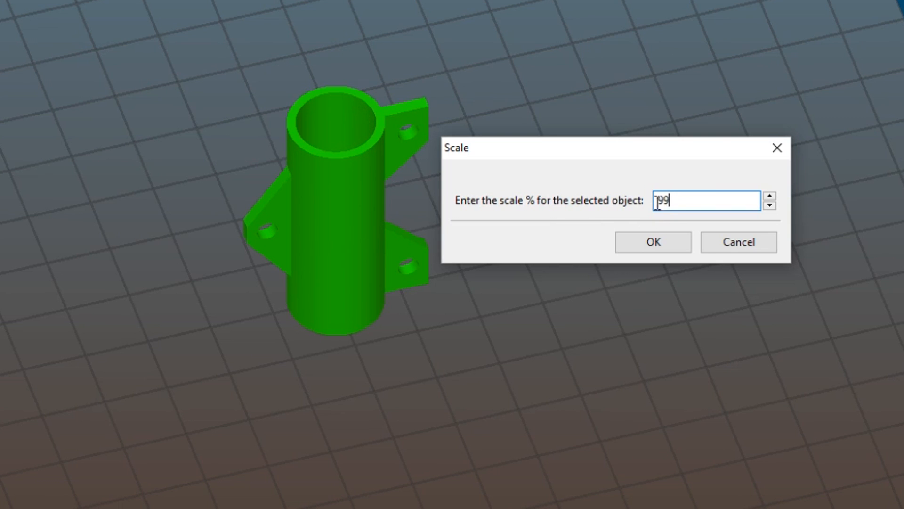
{"action": "left_click", "coordinate": [654, 241]}
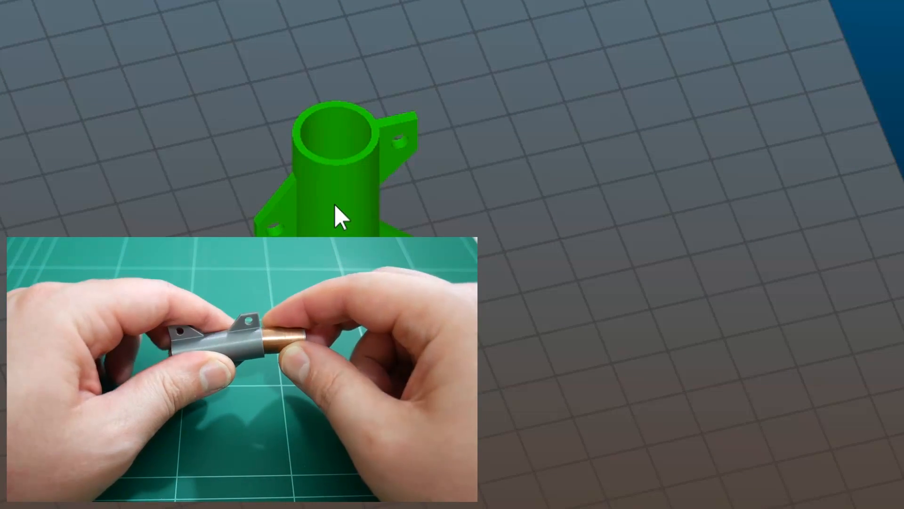
{"action": "right_click", "coordinate": [339, 217]}
{"action": "type", "text": "101"}
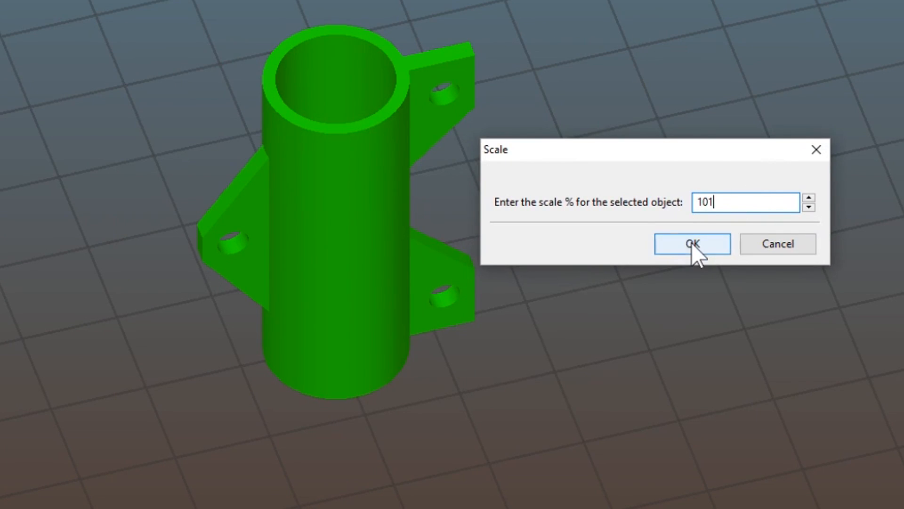
{"action": "left_click", "coordinate": [693, 244]}
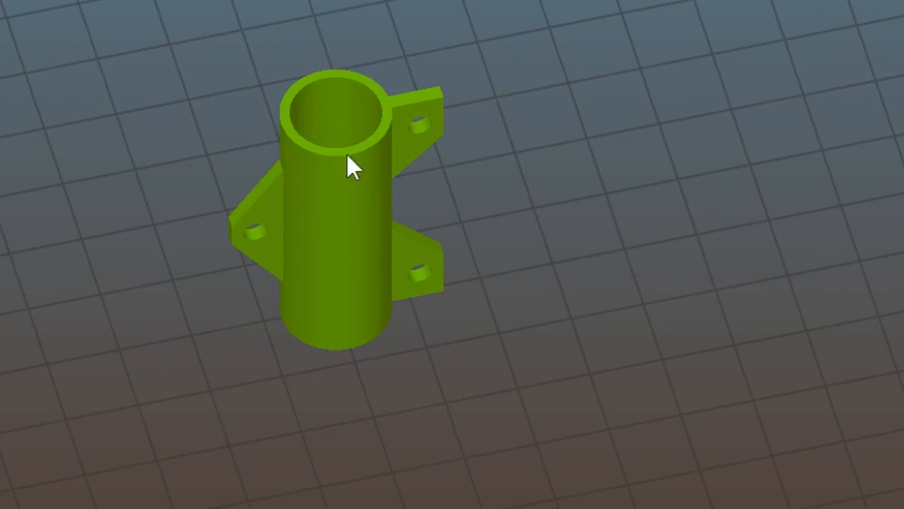
{"action": "mouse_move", "coordinate": [384, 195]}
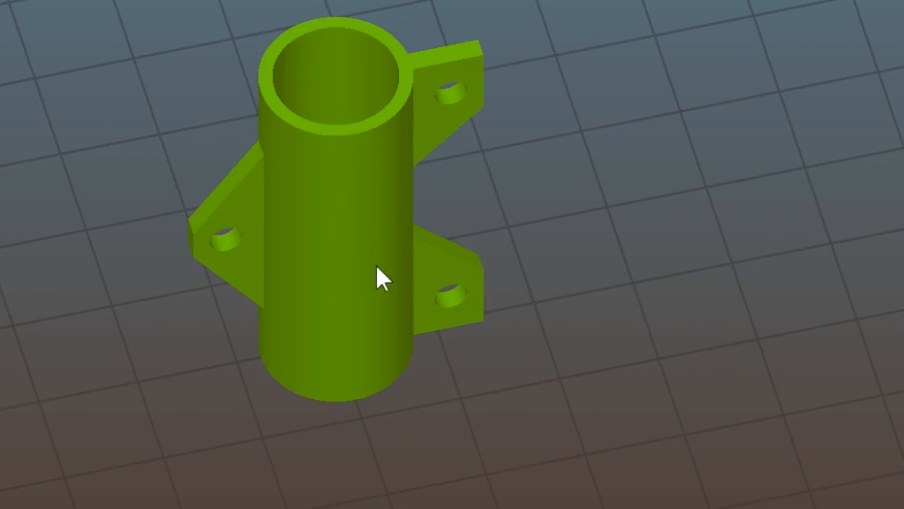
{"action": "right_click", "coordinate": [381, 284]}
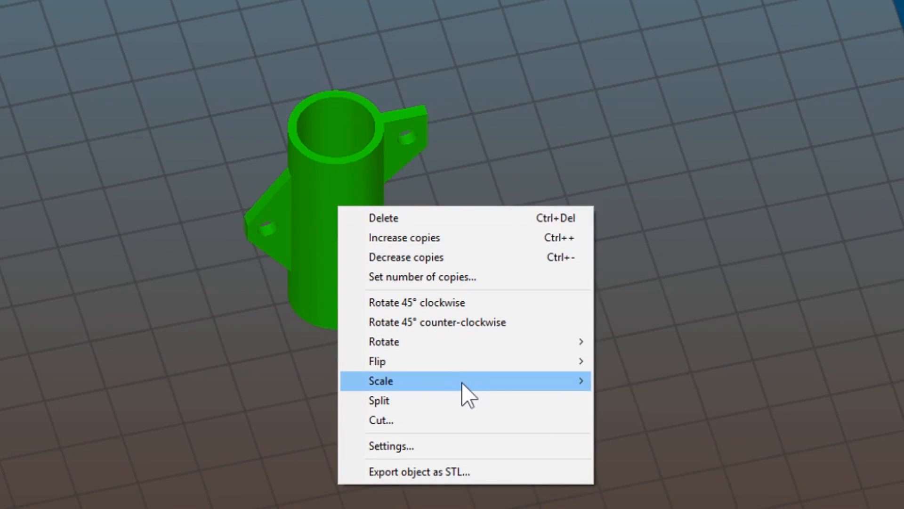
Dismiss another uniform scale prompt and switch to the Filament Settings cooling page.
{"action": "left_click", "coordinate": [380, 380]}
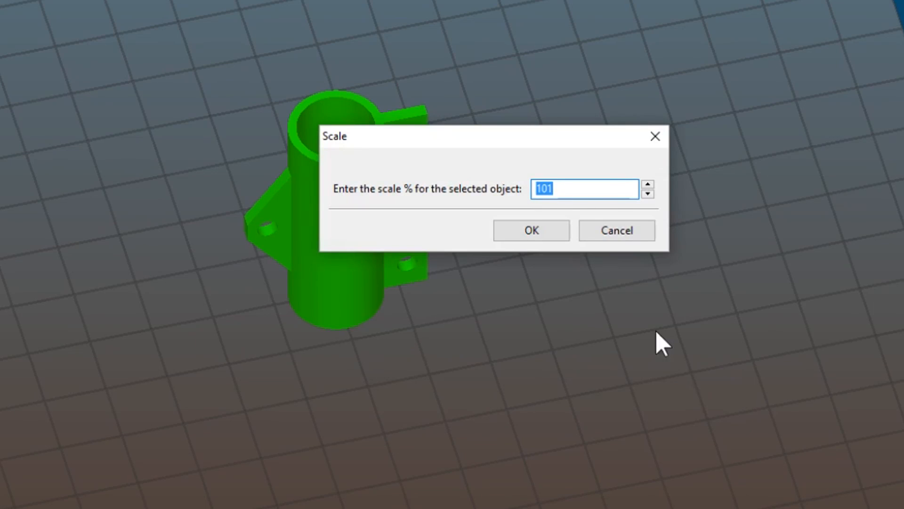
{"action": "left_click", "coordinate": [532, 230]}
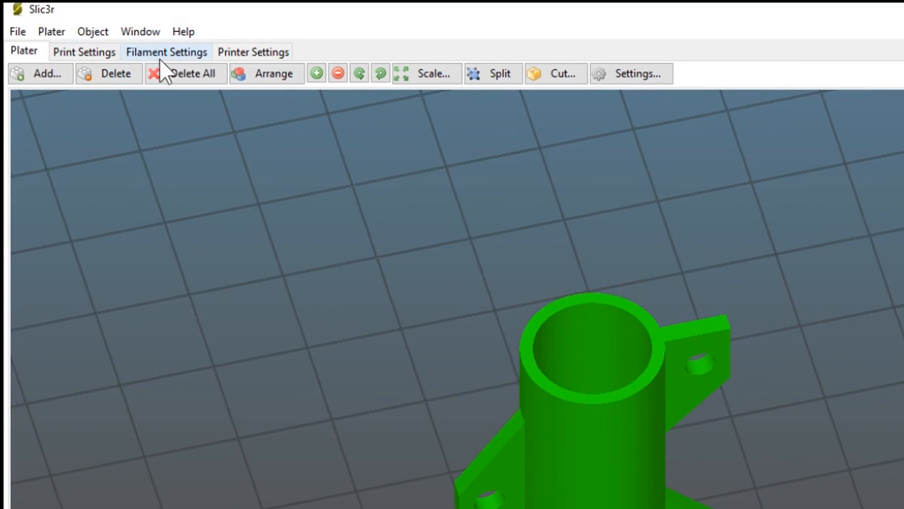
{"action": "left_click", "coordinate": [166, 52]}
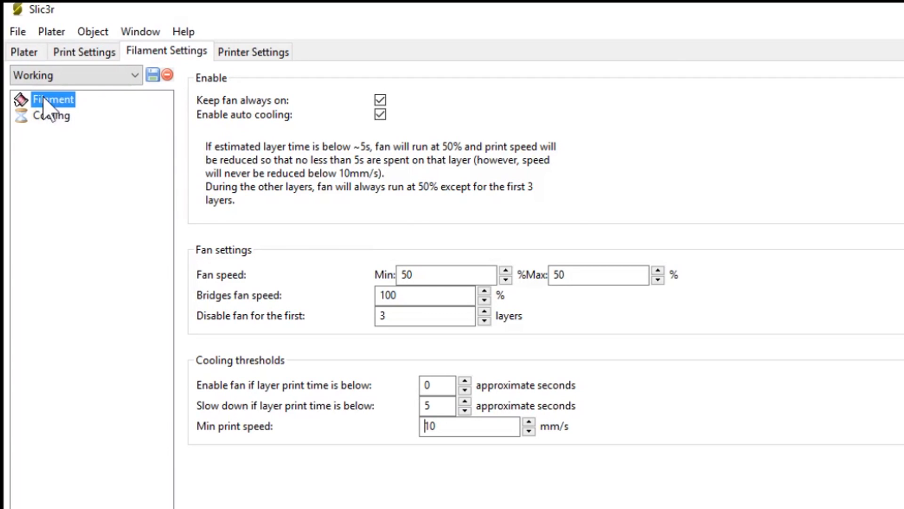
On the Filament page, edit the extrusion multiplier, entering 1.1 then re-entering it as 0.
{"action": "left_click", "coordinate": [52, 99]}
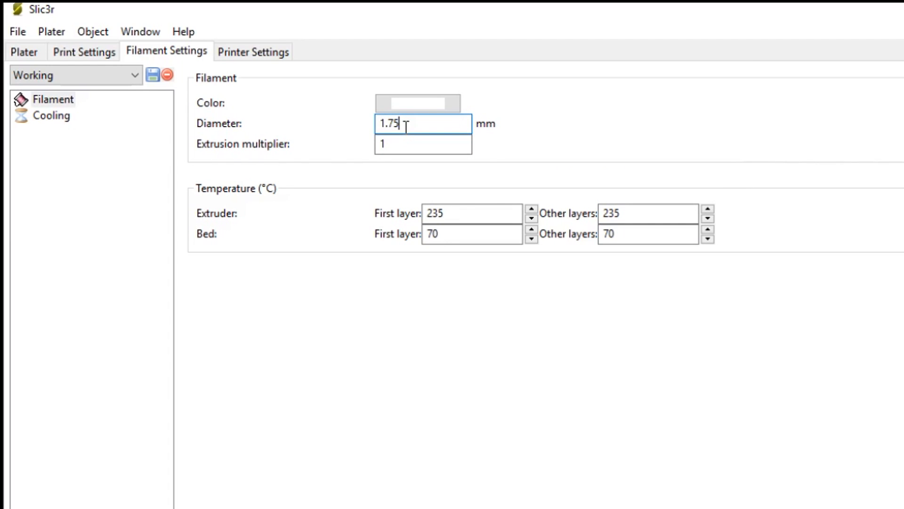
{"action": "mouse_move", "coordinate": [398, 169]}
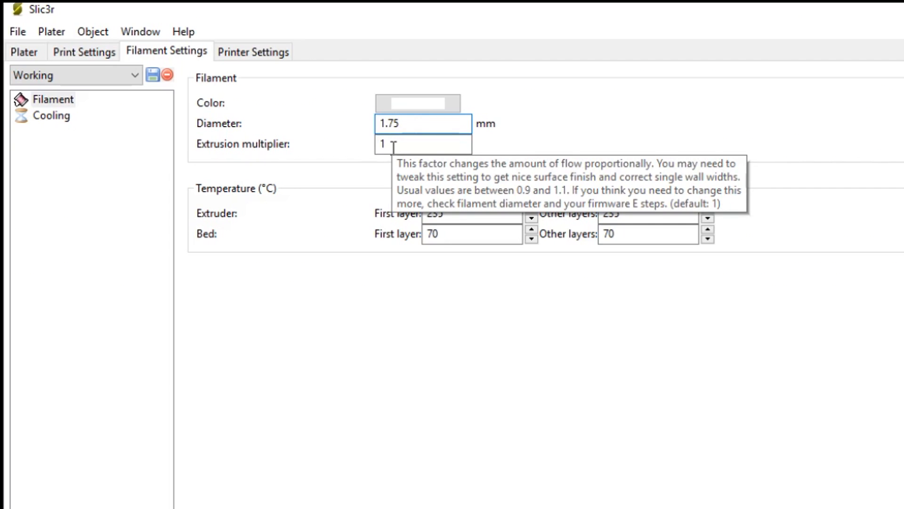
{"action": "type", "text": "1.1"}
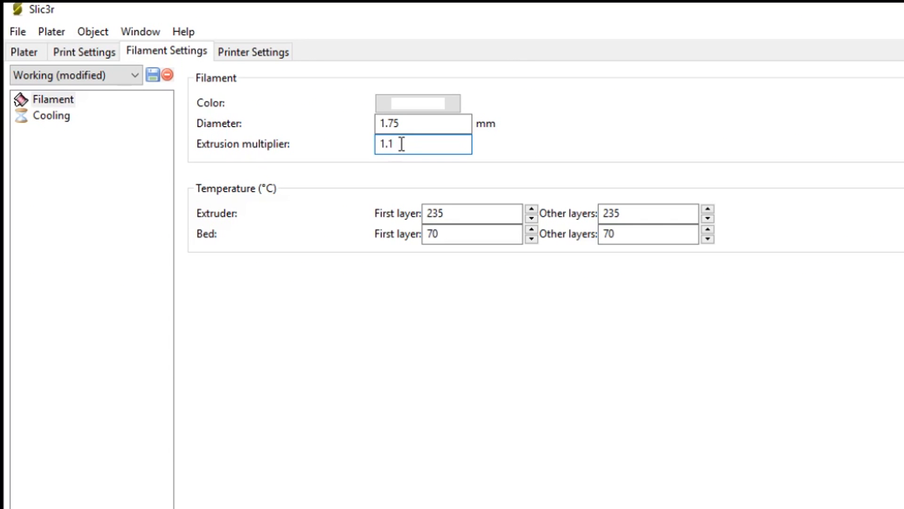
{"action": "key", "text": "Backspace"}
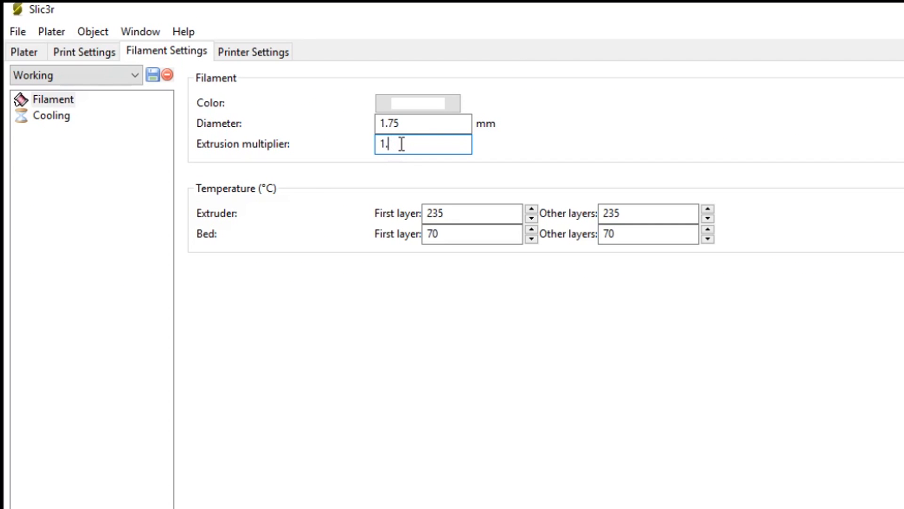
{"action": "type", "text": "0."}
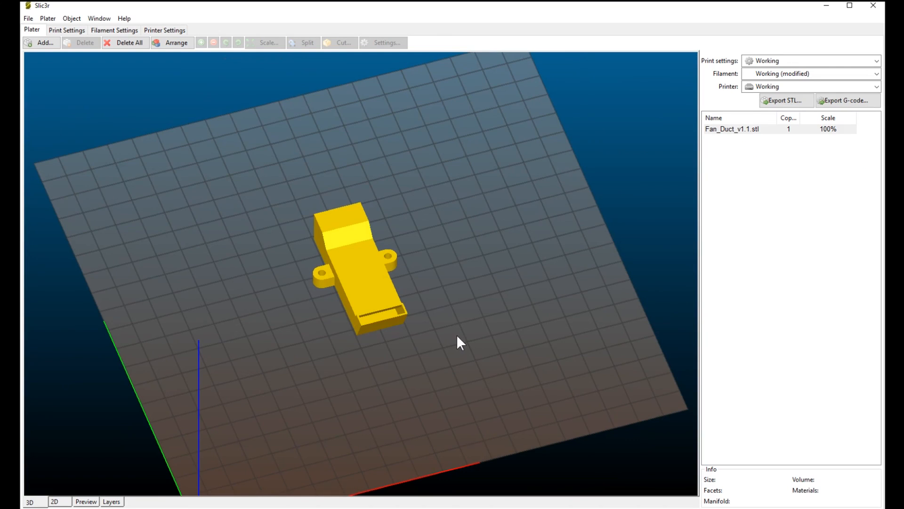
{"action": "mouse_move", "coordinate": [457, 338]}
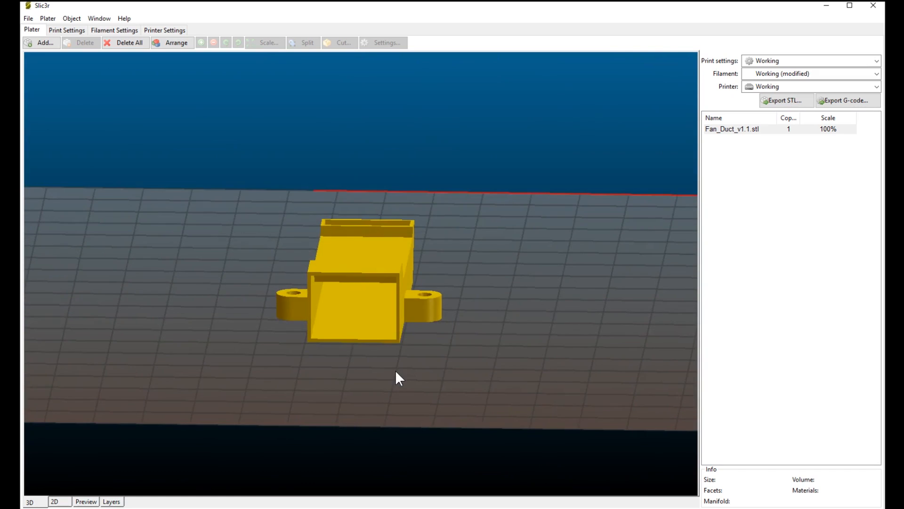
{"action": "left_click_drag", "start_coordinate": [397, 377], "coordinate": [358, 361]}
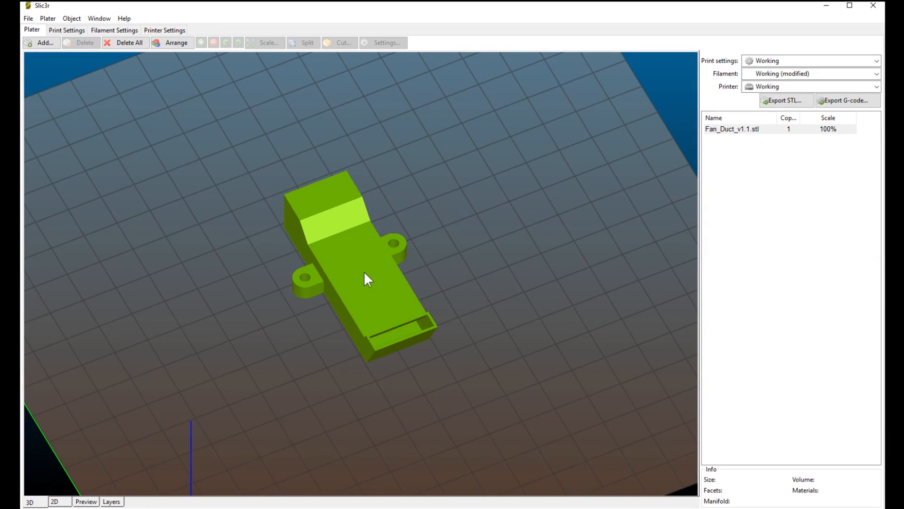
{"action": "mouse_move", "coordinate": [386, 293]}
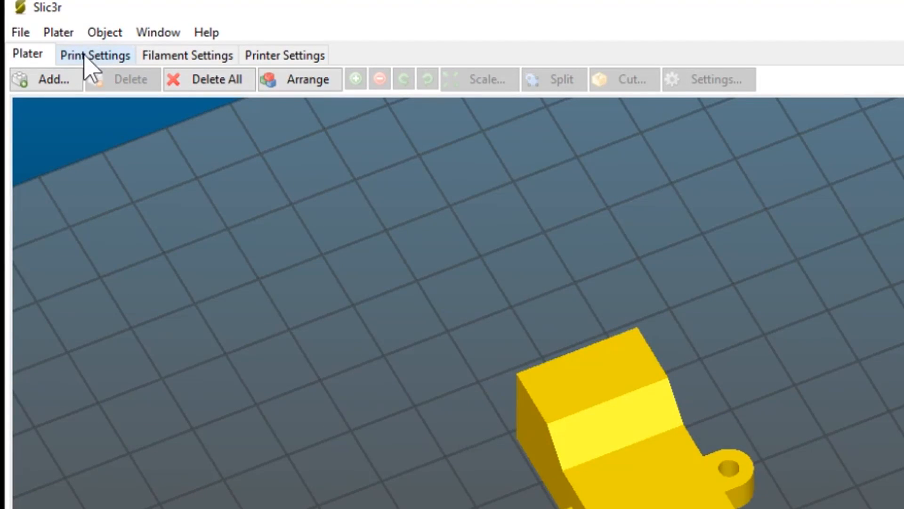
Verify in Print Settings > Speed that bridges print at 50 mm/s, then go to Filament Settings.
{"action": "left_click", "coordinate": [96, 54]}
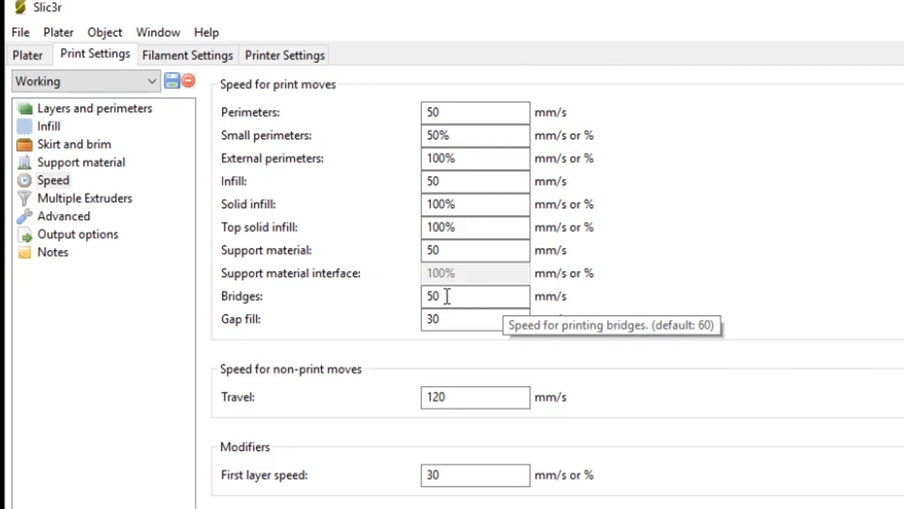
{"action": "mouse_move", "coordinate": [458, 297]}
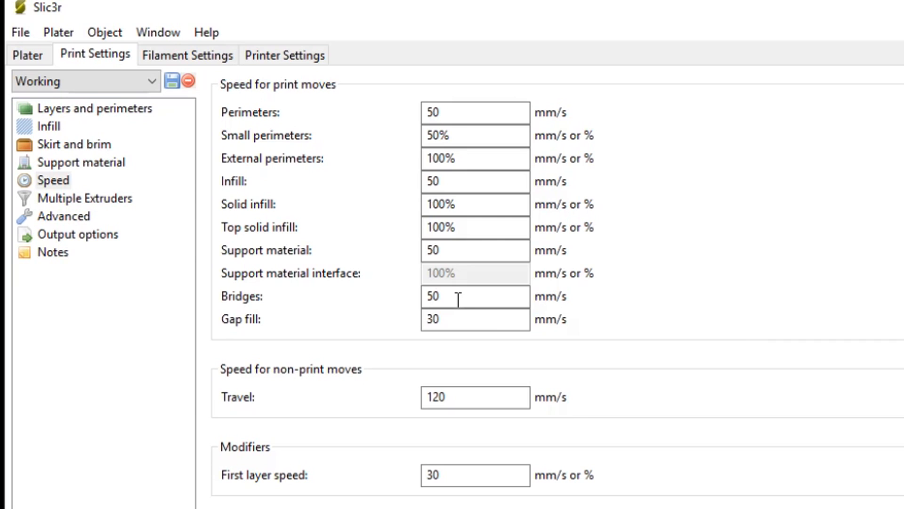
{"action": "left_click", "coordinate": [458, 296]}
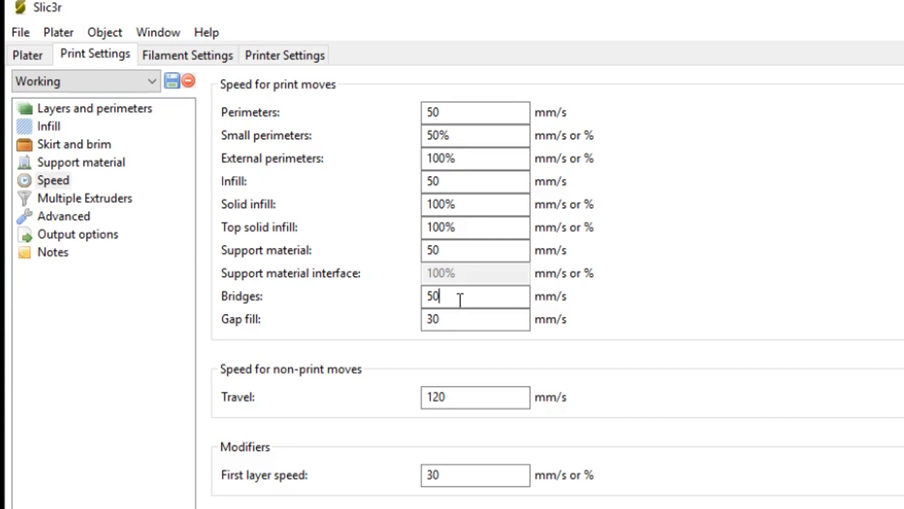
{"action": "left_click", "coordinate": [187, 55]}
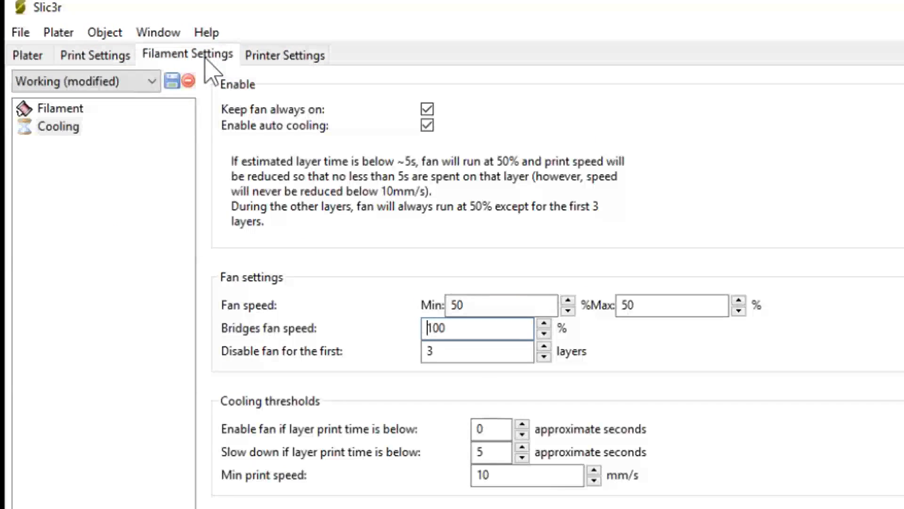
Check on the Cooling page that the bridges fan speed reads 100%.
{"action": "left_click", "coordinate": [59, 126]}
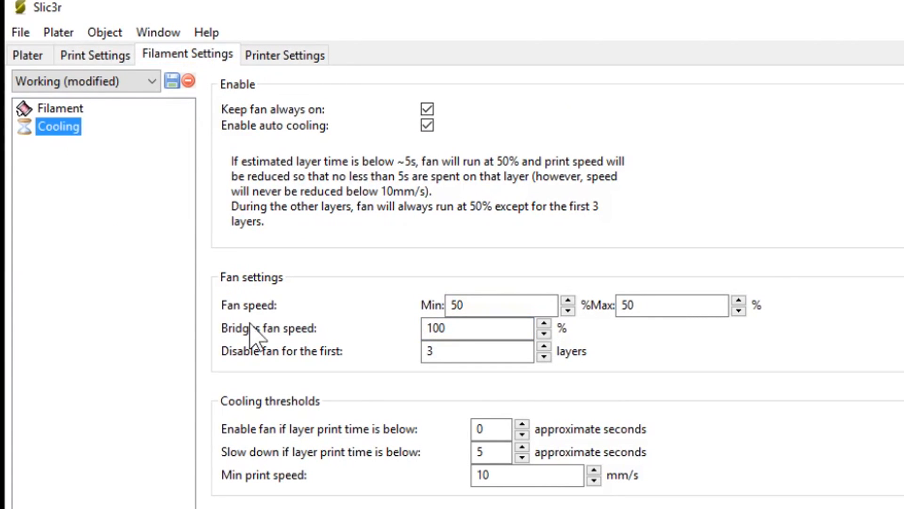
{"action": "mouse_move", "coordinate": [463, 356]}
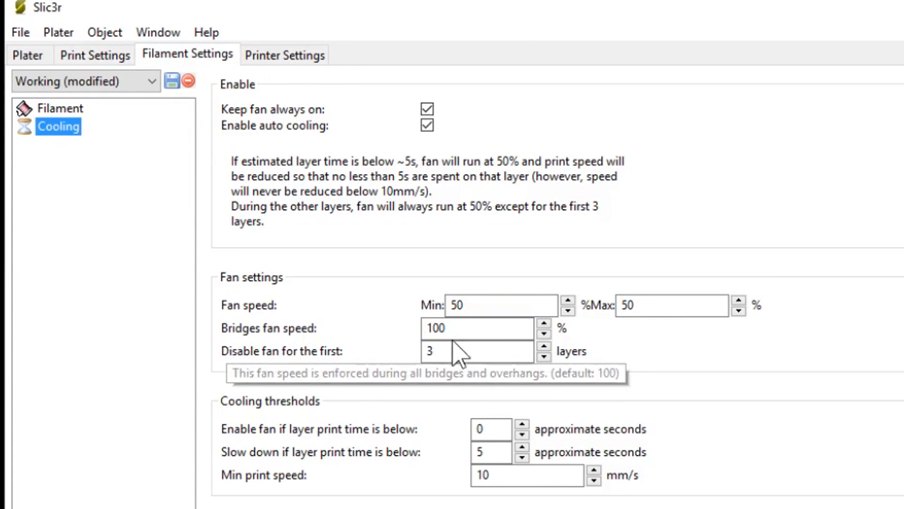
{"action": "left_click", "coordinate": [476, 328]}
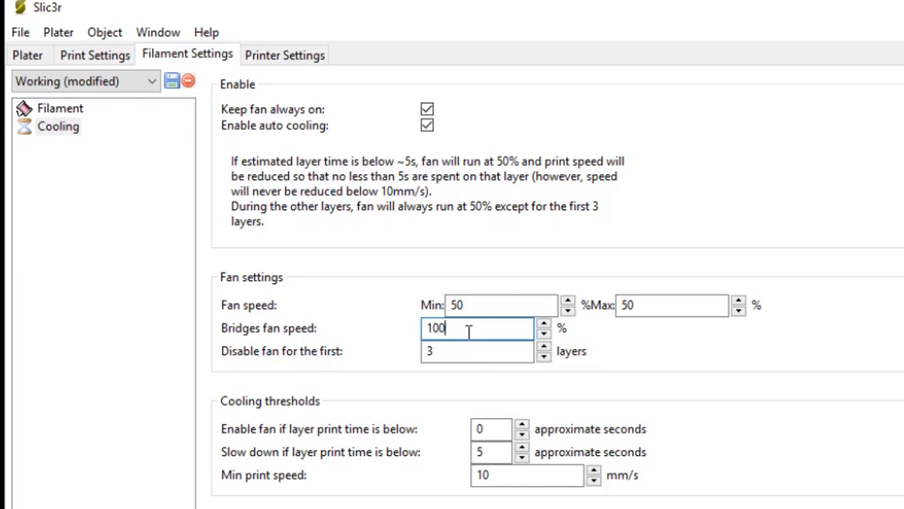
{"action": "mouse_move", "coordinate": [486, 331]}
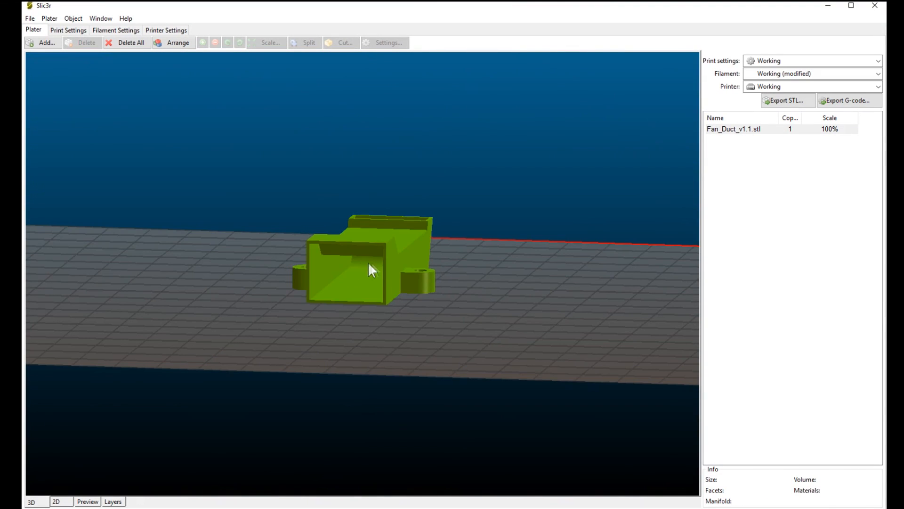
Look down on the plate and select the fan duct to show its 34 × 57.5 × 14.8 mm manifold info.
{"action": "left_click_drag", "start_coordinate": [369, 271], "coordinate": [467, 389]}
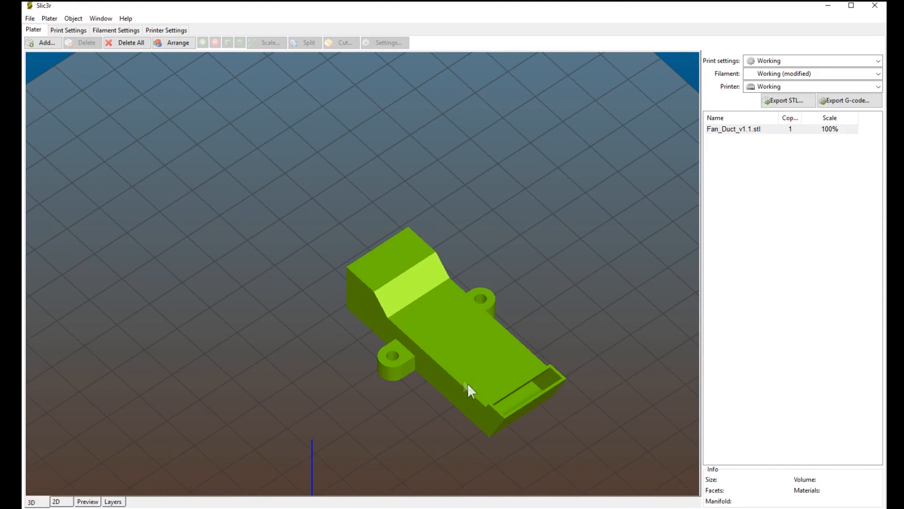
{"action": "mouse_move", "coordinate": [501, 375]}
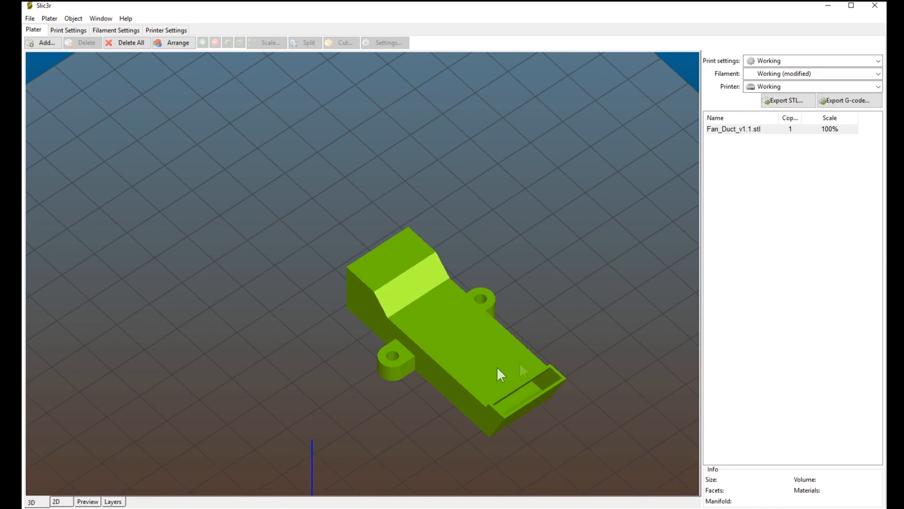
{"action": "mouse_move", "coordinate": [442, 349]}
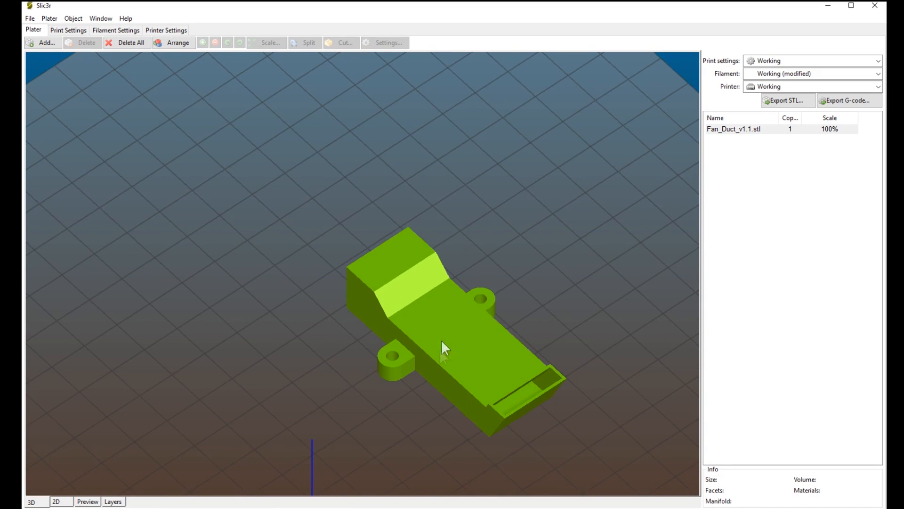
{"action": "mouse_move", "coordinate": [471, 352]}
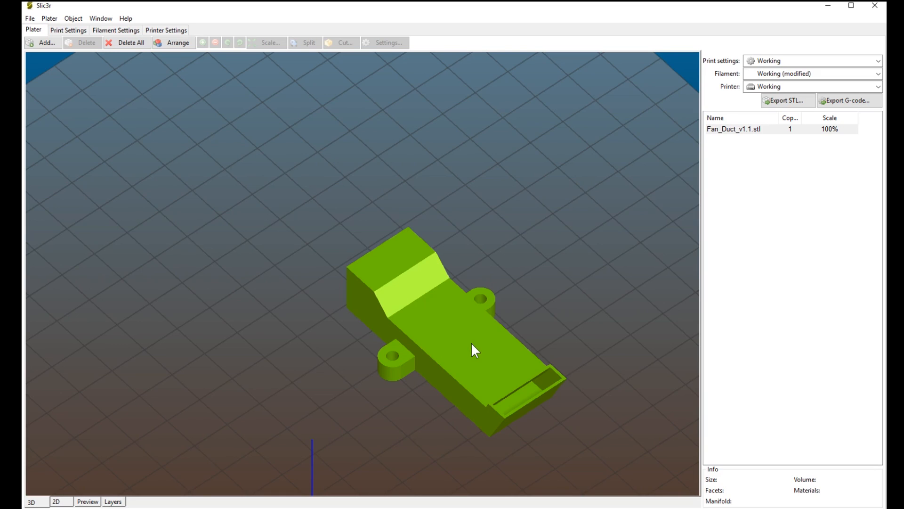
{"action": "left_click", "coordinate": [471, 352]}
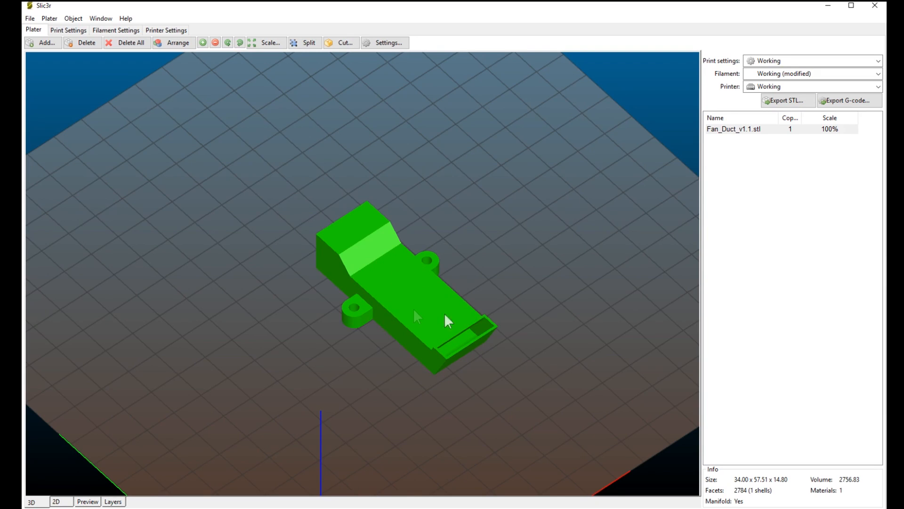
{"action": "mouse_move", "coordinate": [450, 296]}
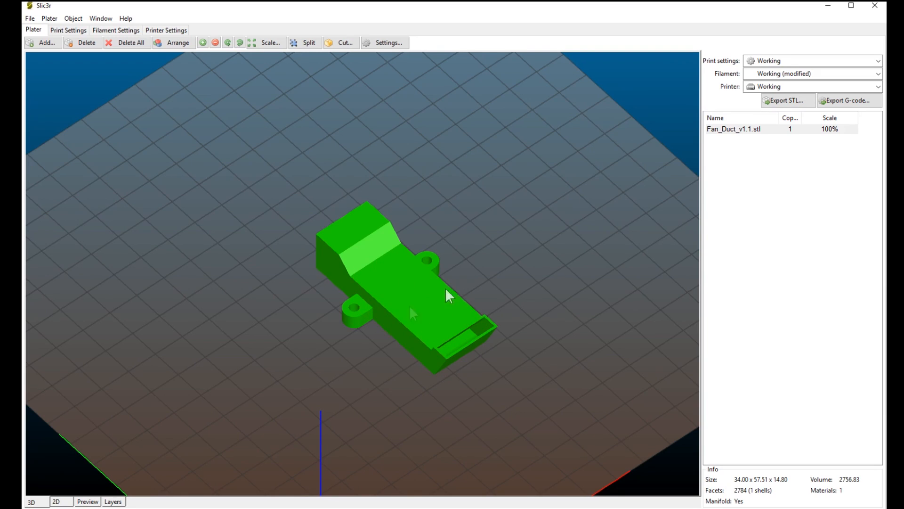
{"action": "mouse_move", "coordinate": [436, 287]}
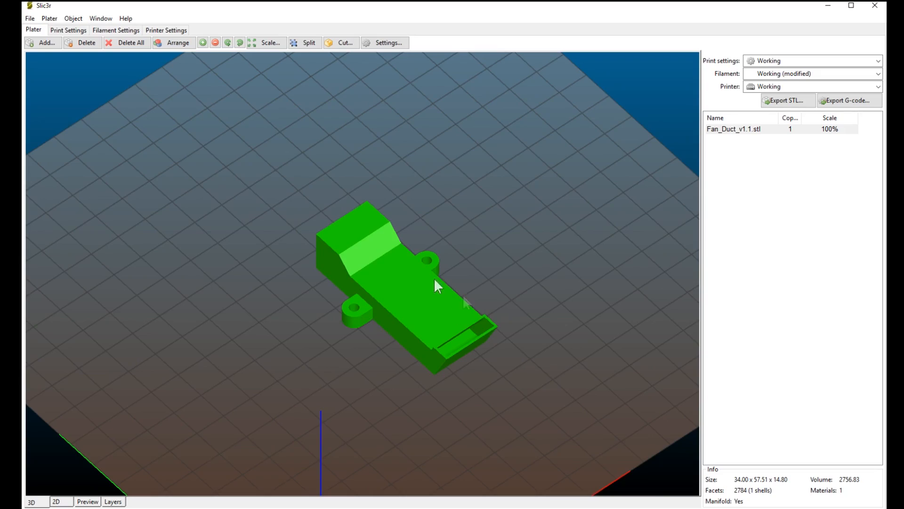
{"action": "mouse_move", "coordinate": [478, 259]}
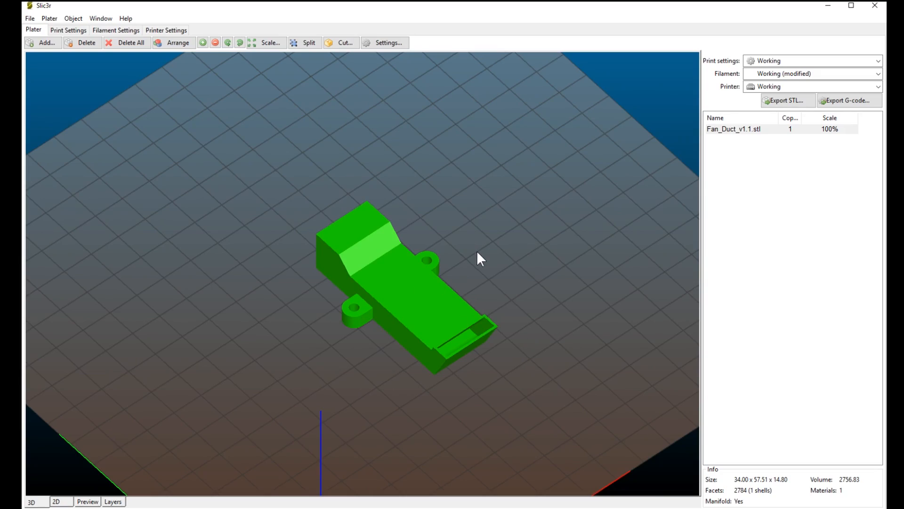